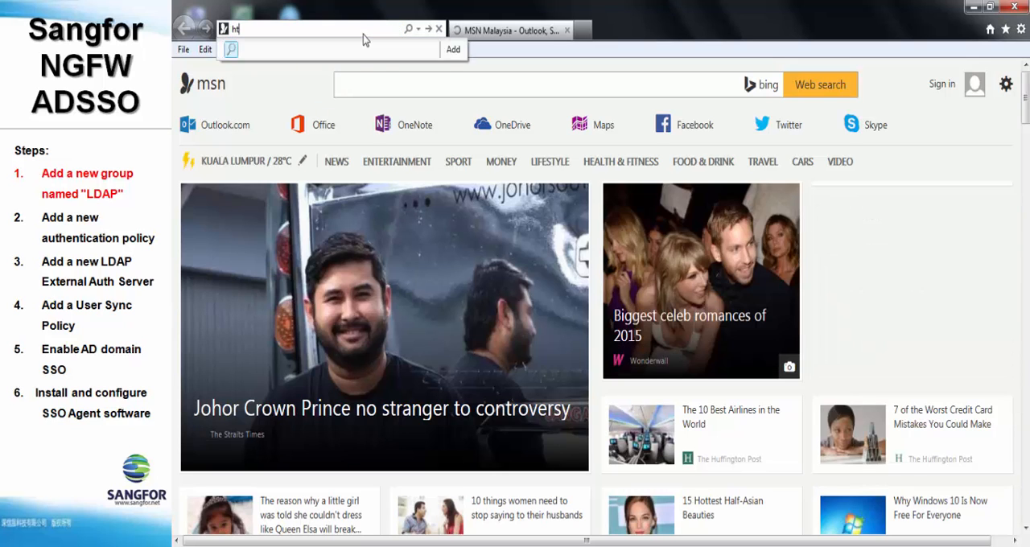
type("https://192.168.100.100/")
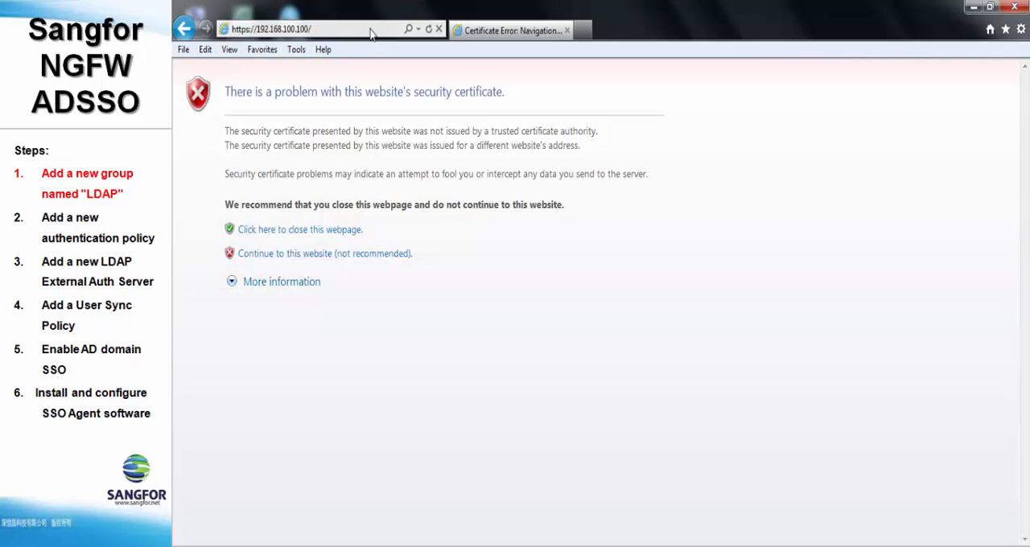
left_click(324, 252)
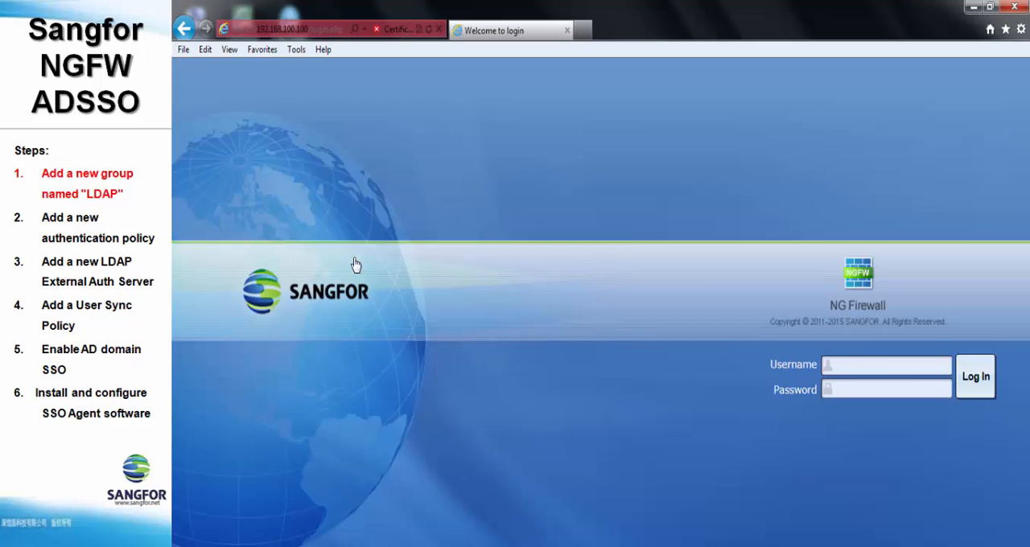
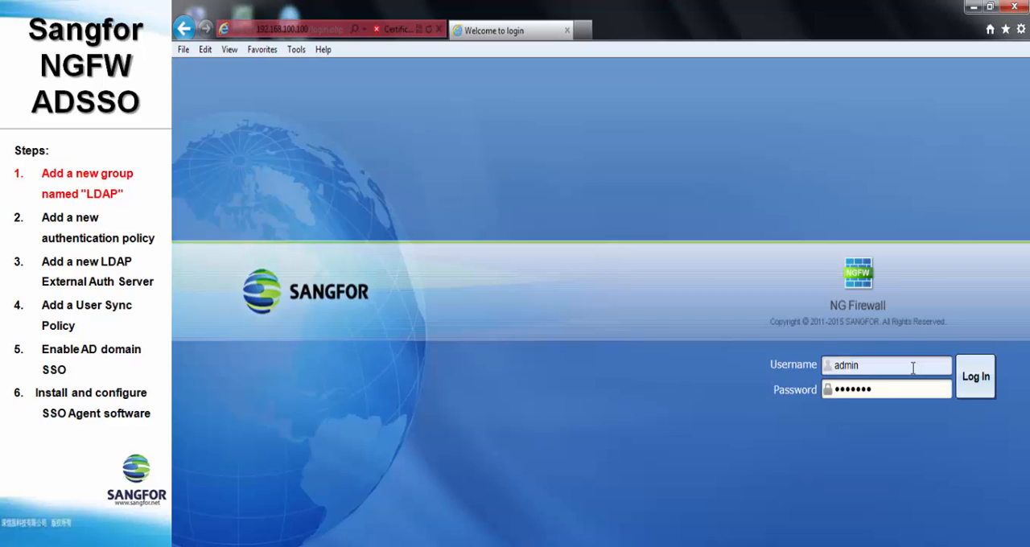
left_click(974, 375)
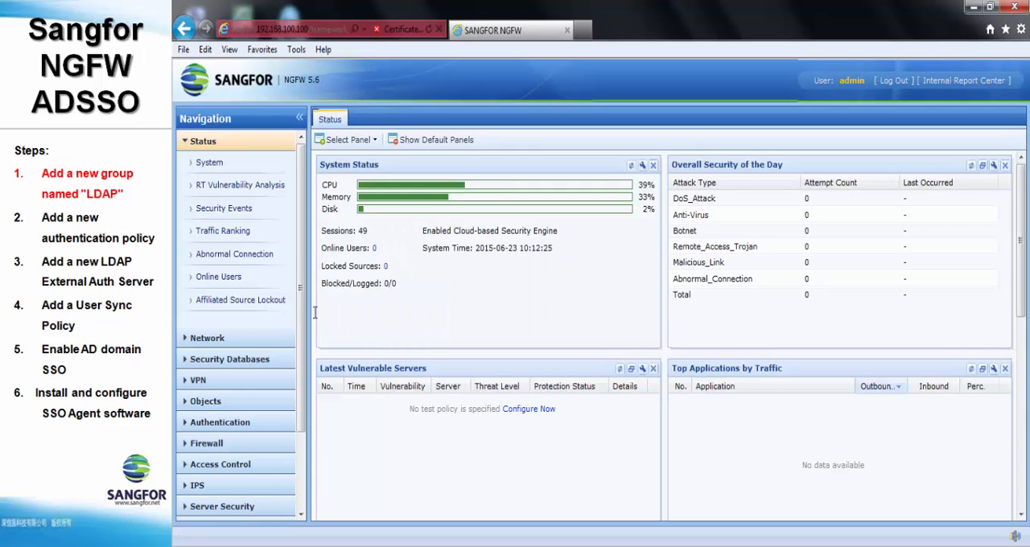
Allow SSH device management on the LAN zone alongside Web UI
left_click(208, 161)
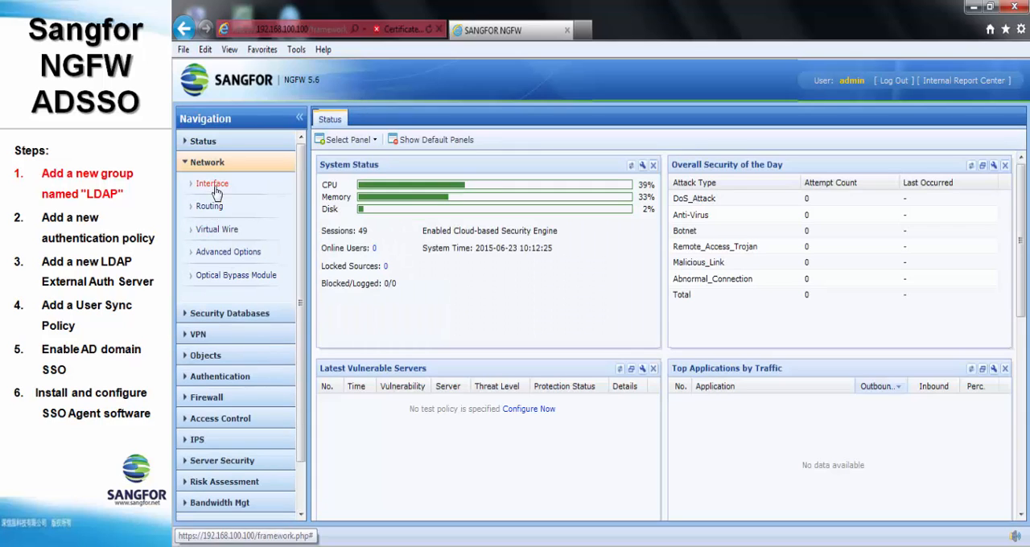
left_click(212, 184)
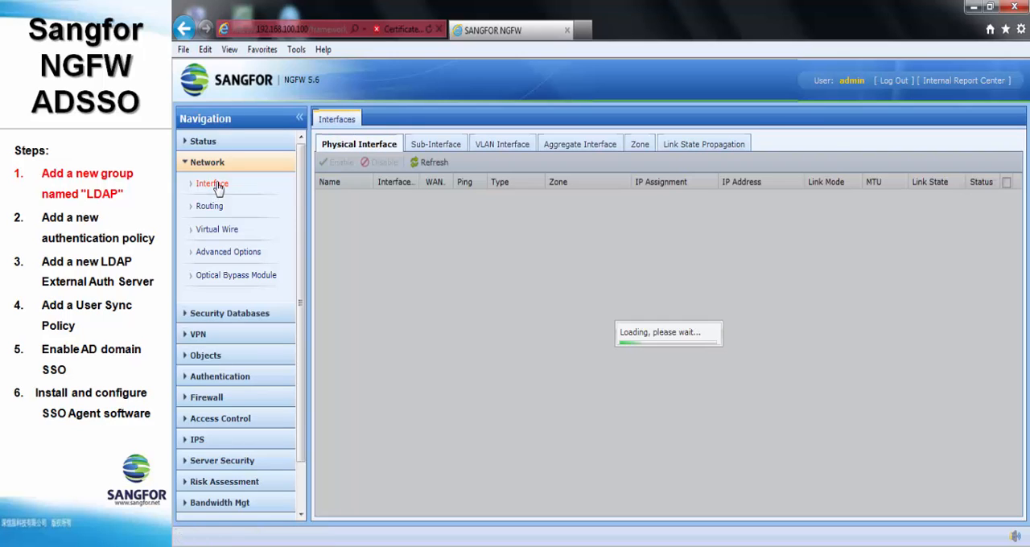
left_click(213, 183)
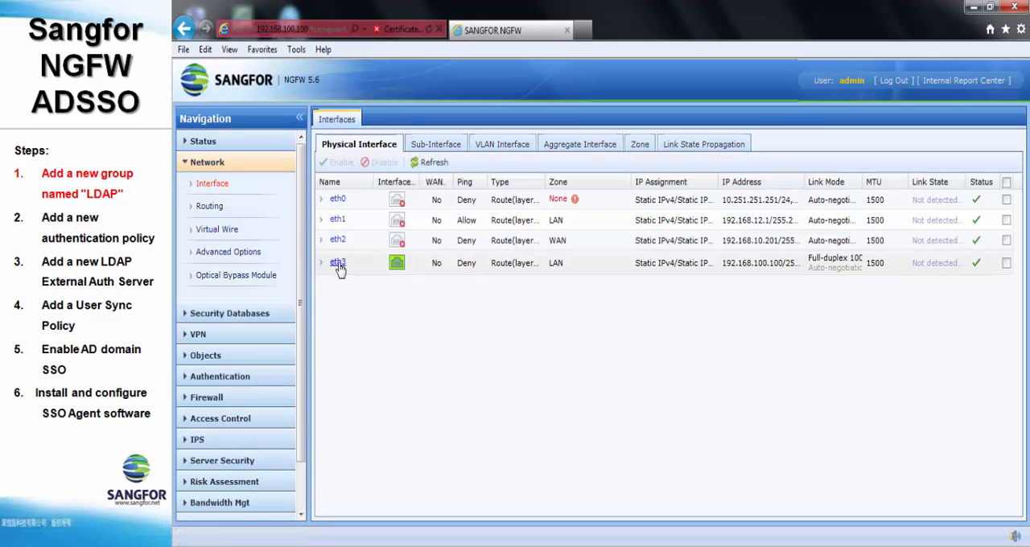
left_click(631, 144)
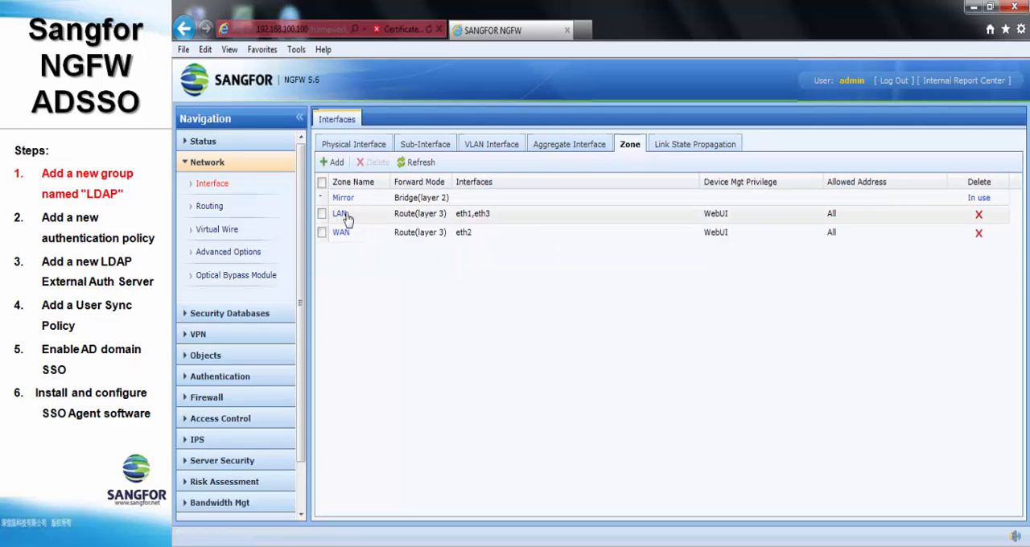
left_click(340, 213)
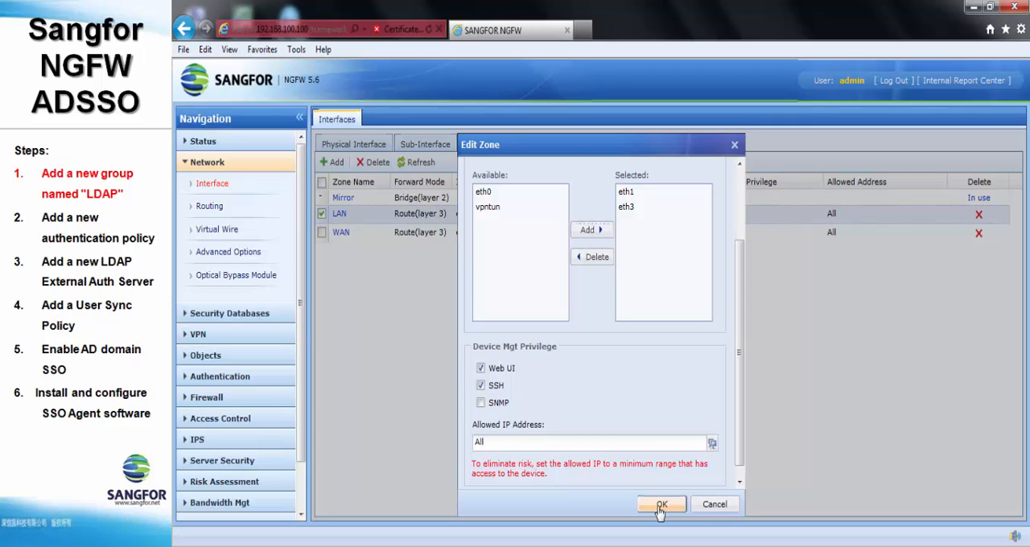
left_click(661, 503)
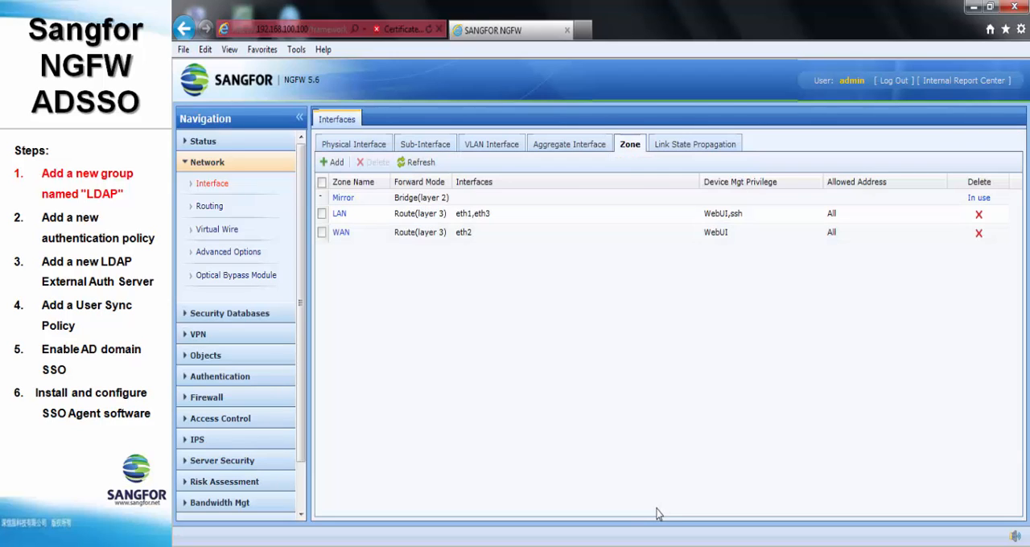
mouse_move(364, 308)
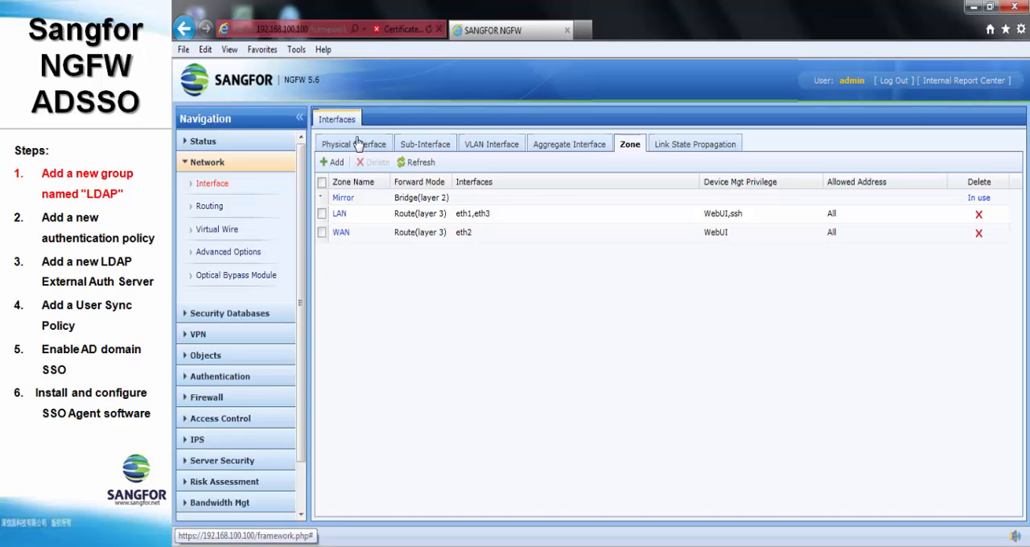
Return to the physical interface list and expand Authentication in the navigation pane
left_click(358, 144)
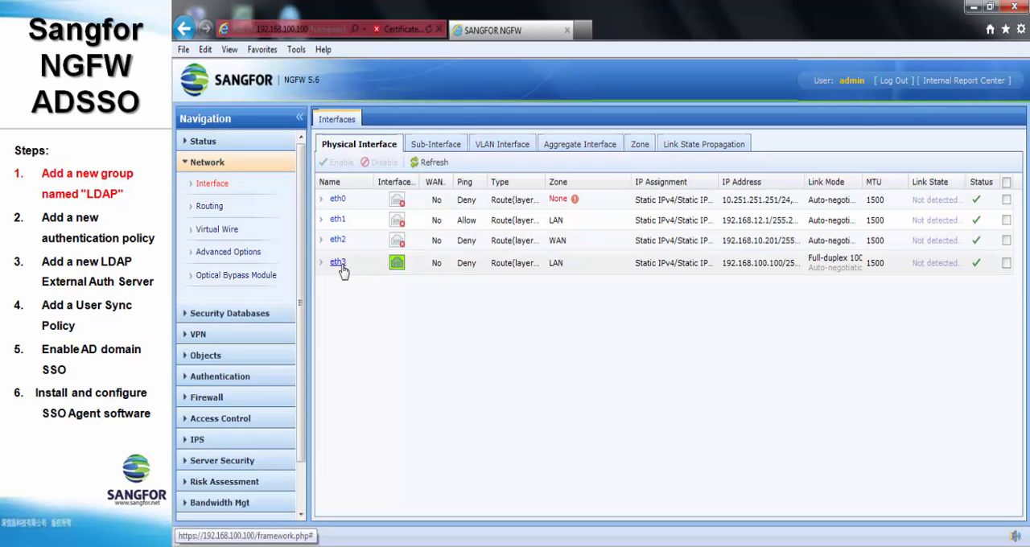
mouse_move(769, 274)
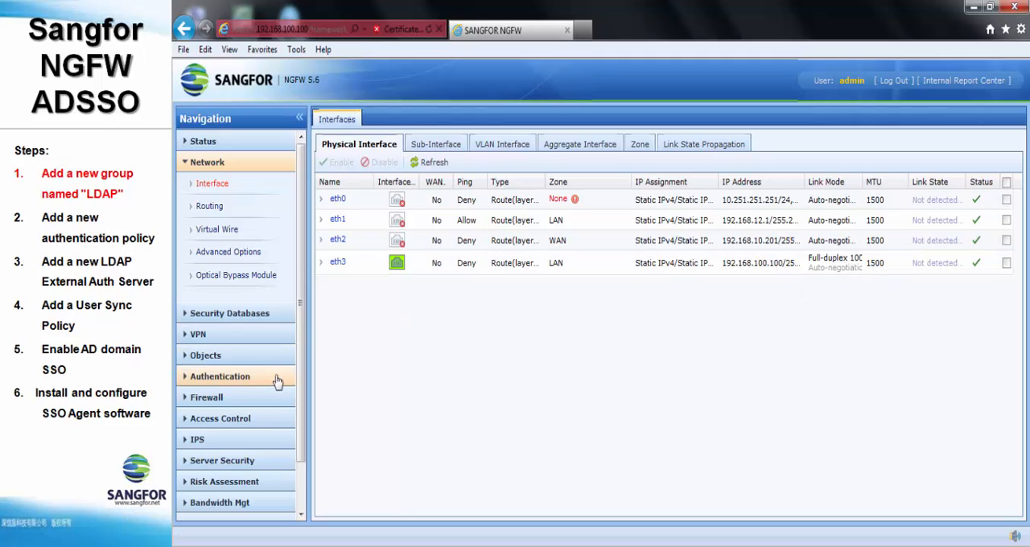
left_click(220, 376)
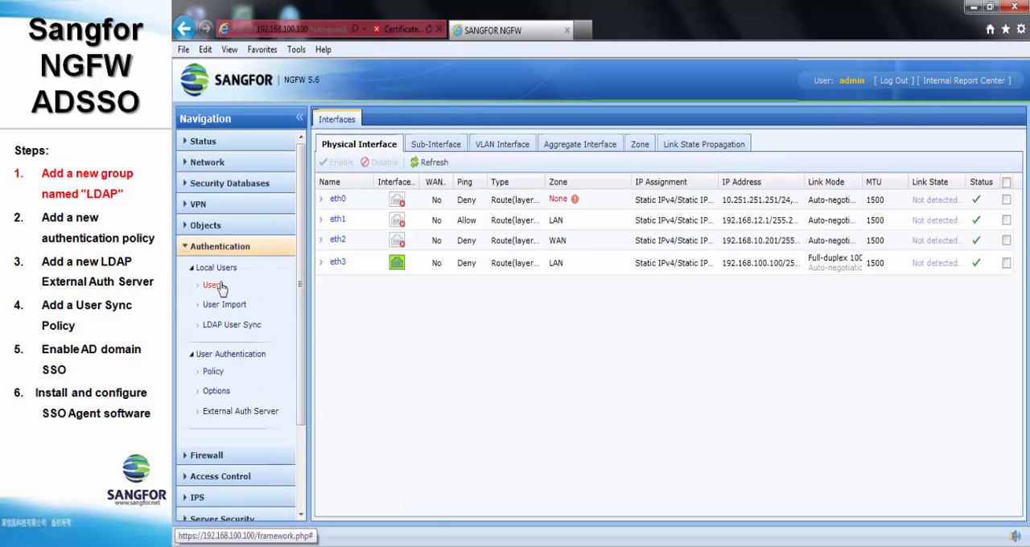
Add a local user group named LDAP on the Local Users page
left_click(211, 287)
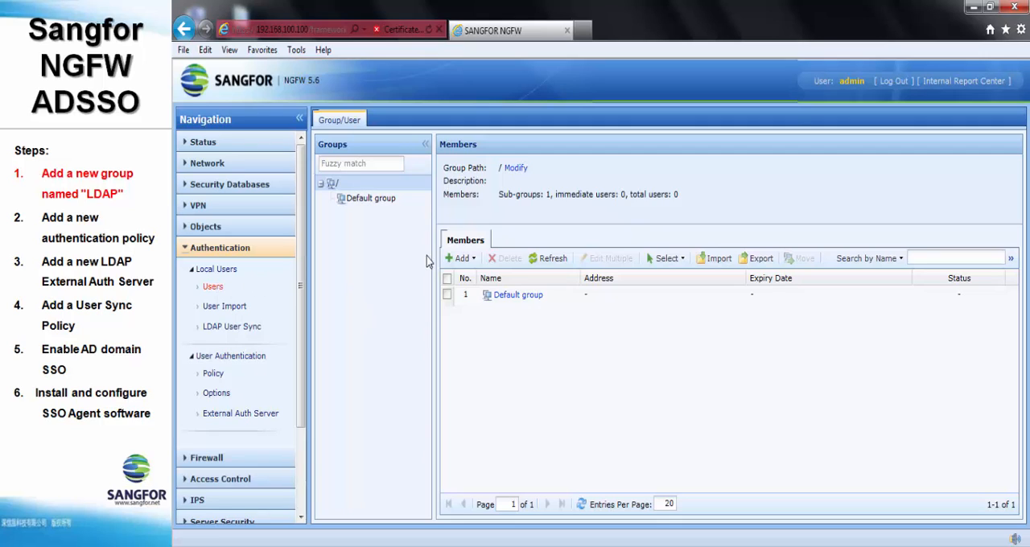
left_click(460, 257)
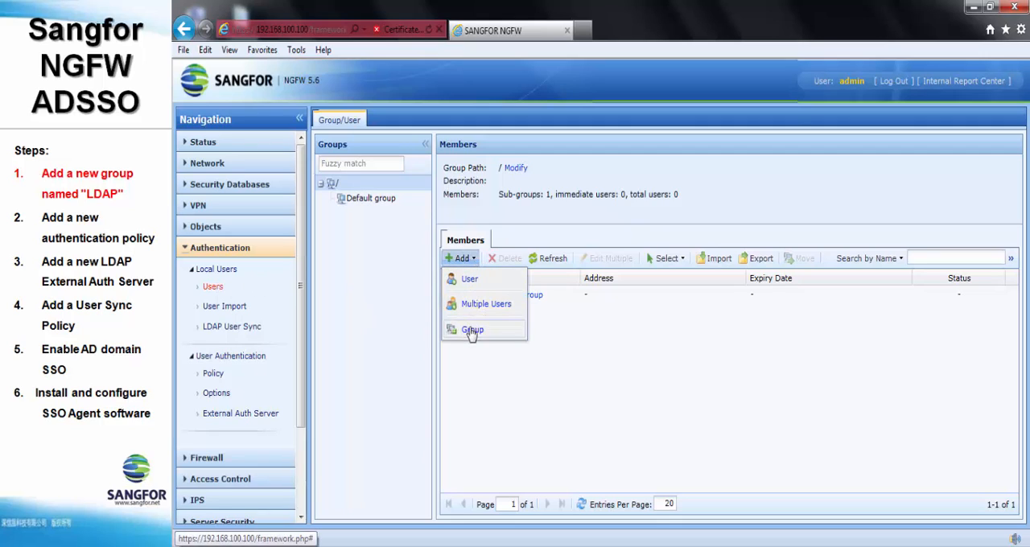
left_click(472, 330)
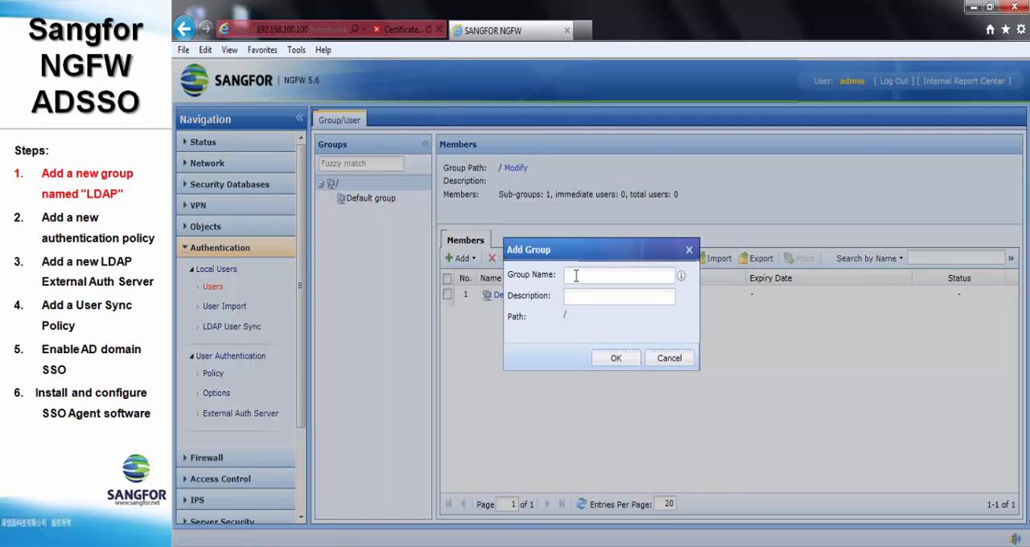
type("LDA")
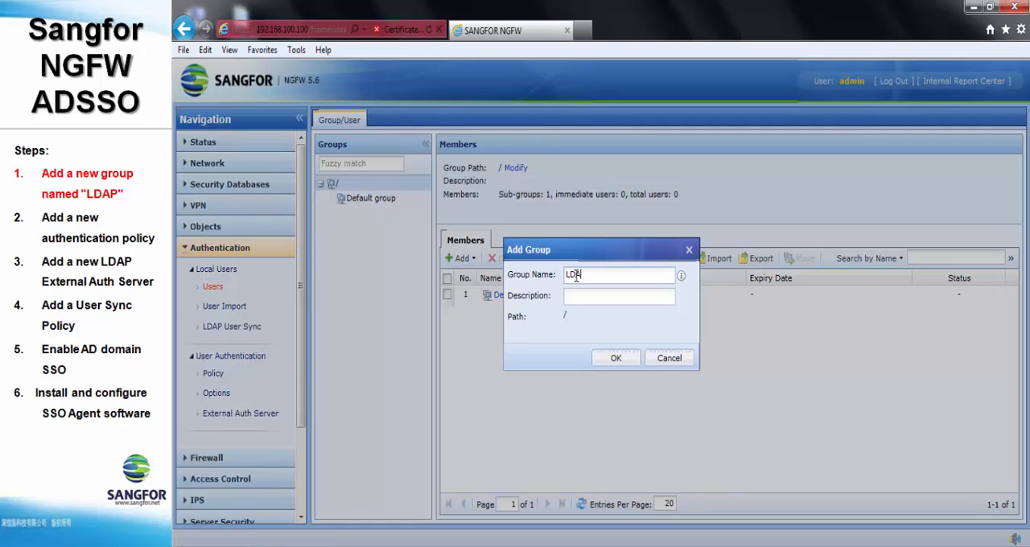
left_click(615, 358)
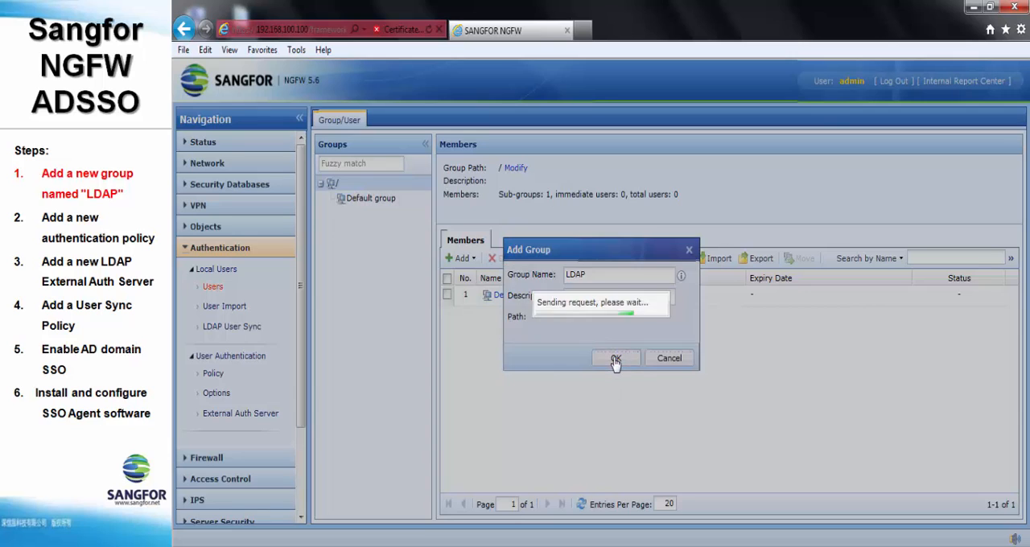
left_click(615, 358)
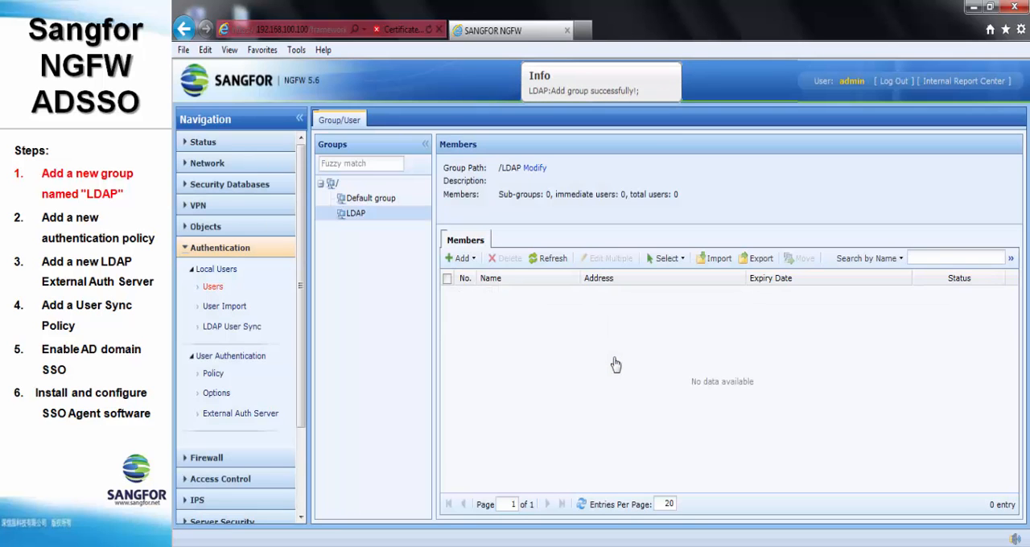
mouse_move(316, 342)
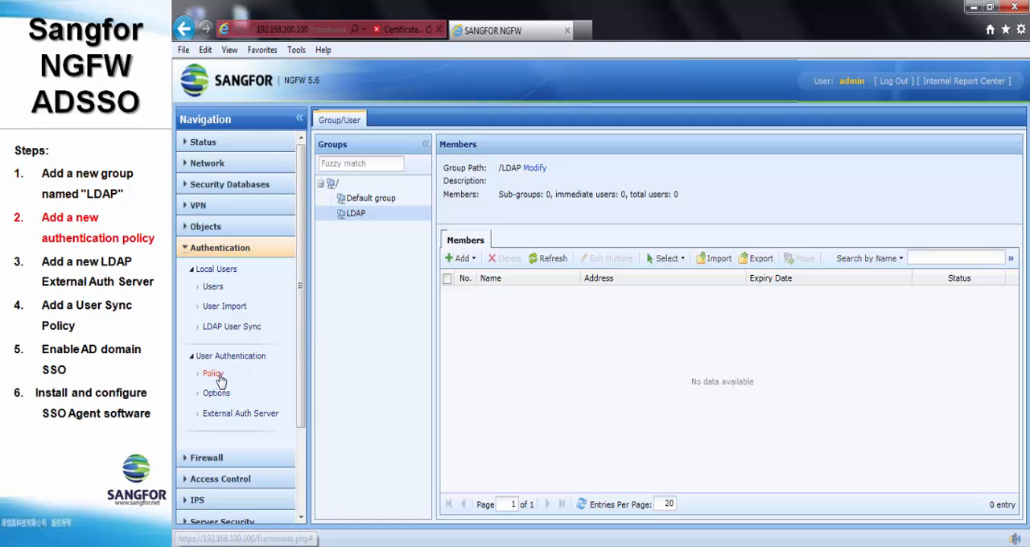
Add authentication policy 'LDAP Policy' for 192.168.100.0/255.255.255.0, placing new users in /LDAP/
left_click(212, 373)
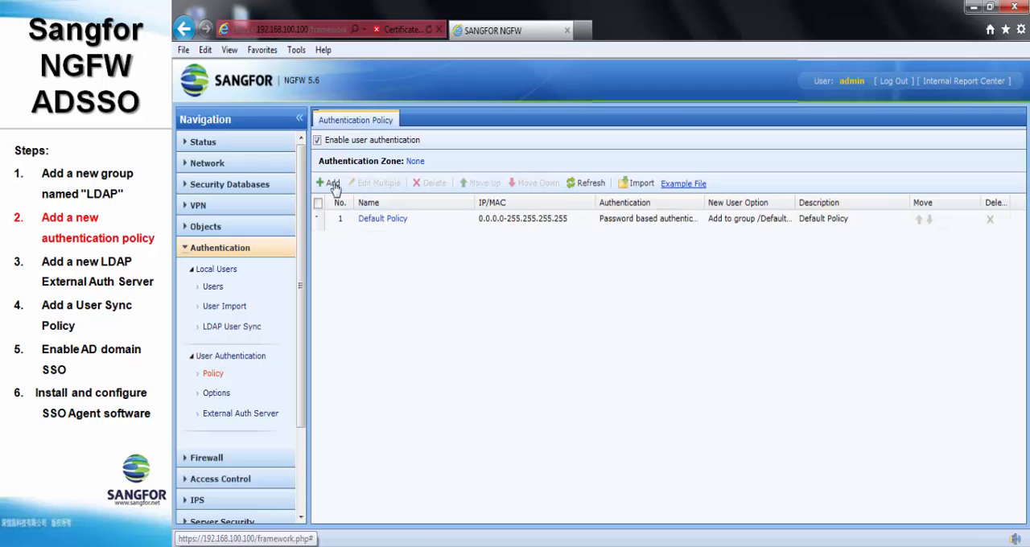
left_click(327, 183)
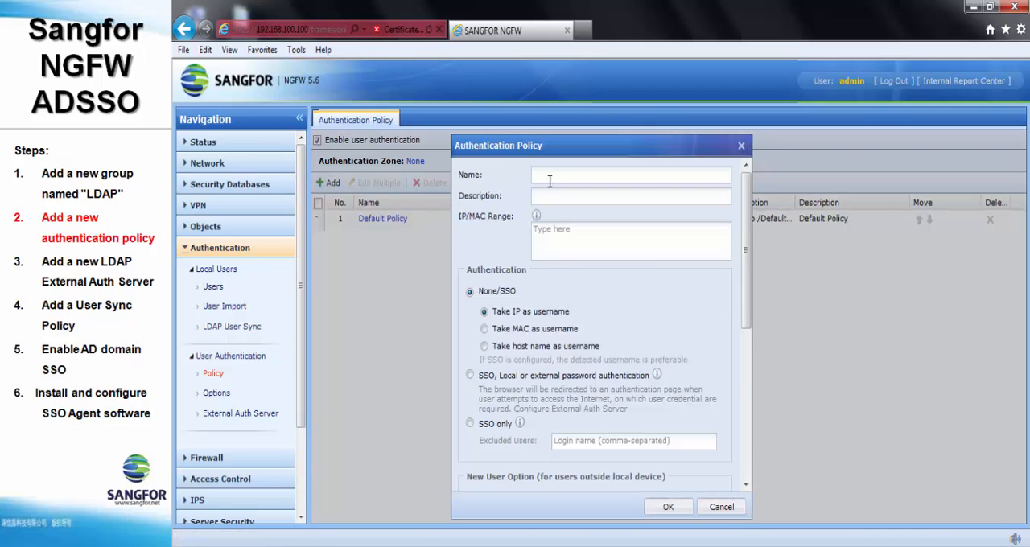
type("LDAP P")
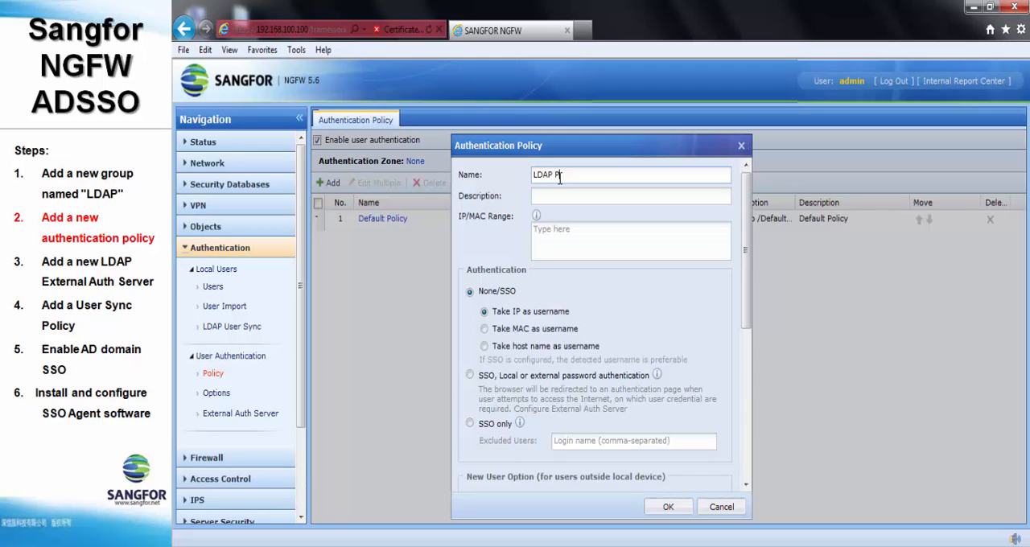
type("olicy")
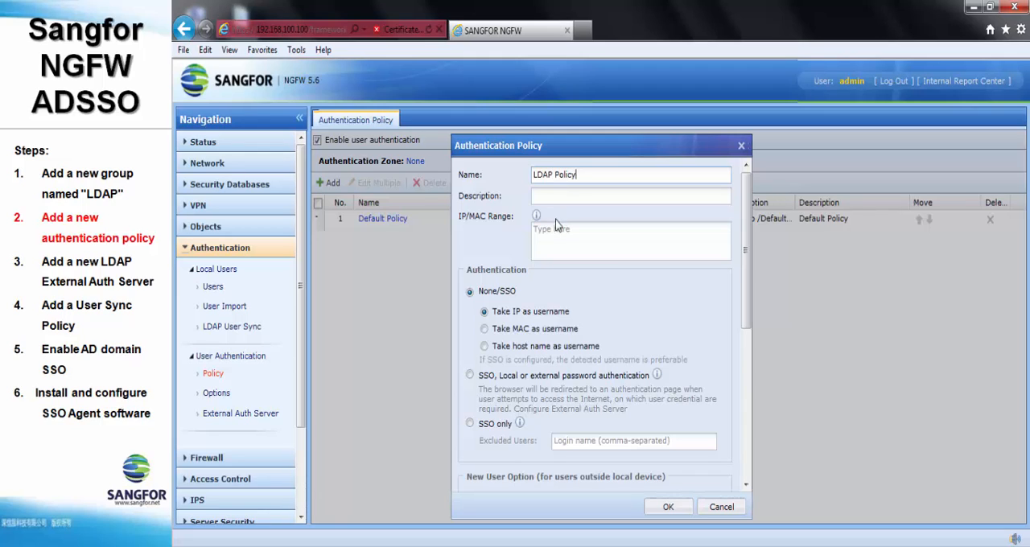
type("192.168.100.0/255.255.255.0")
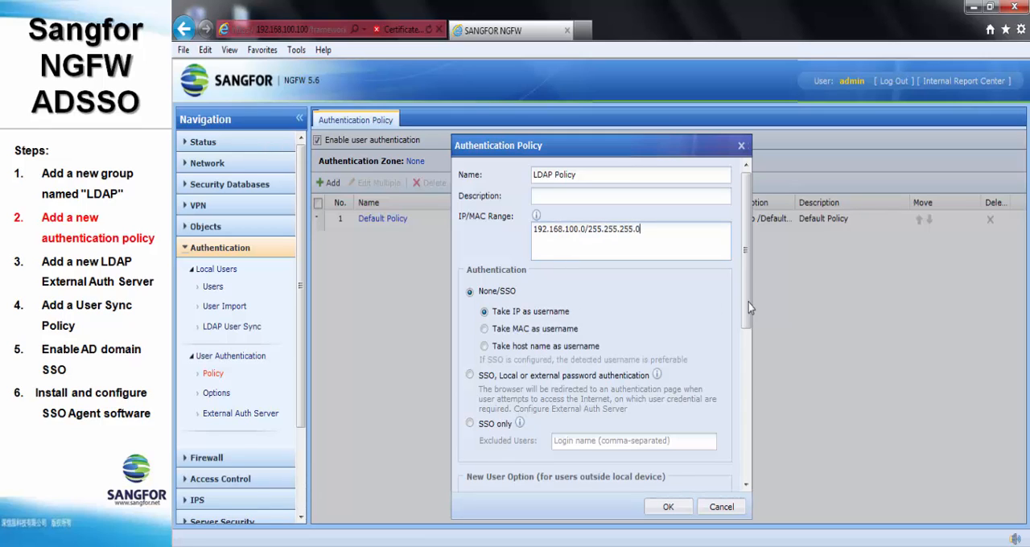
scroll("down", 3)
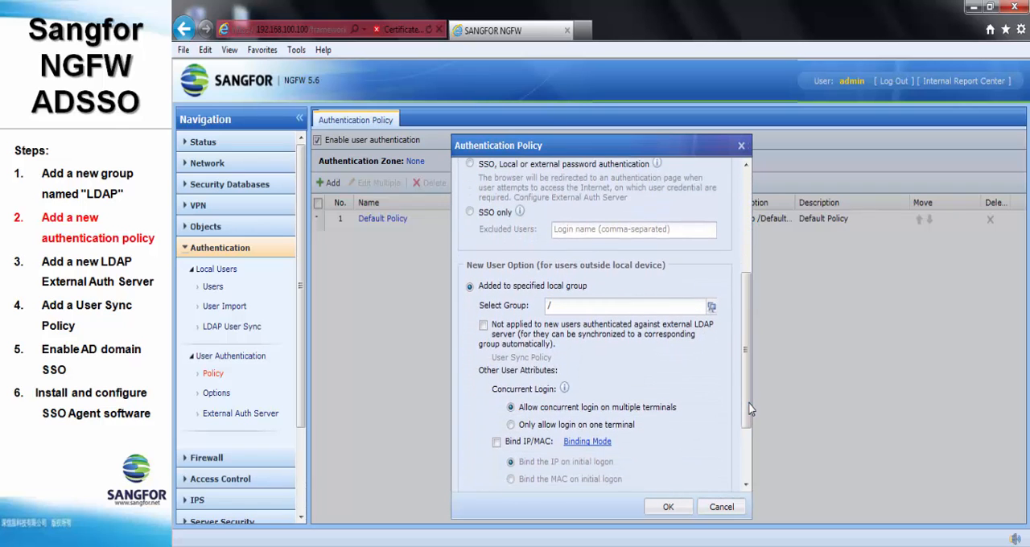
left_click(711, 307)
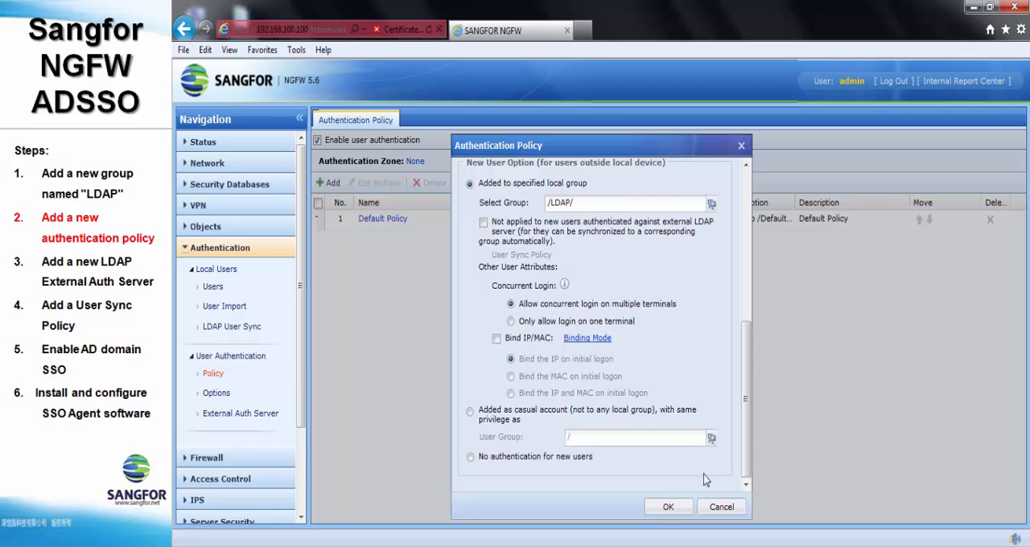
left_click(666, 507)
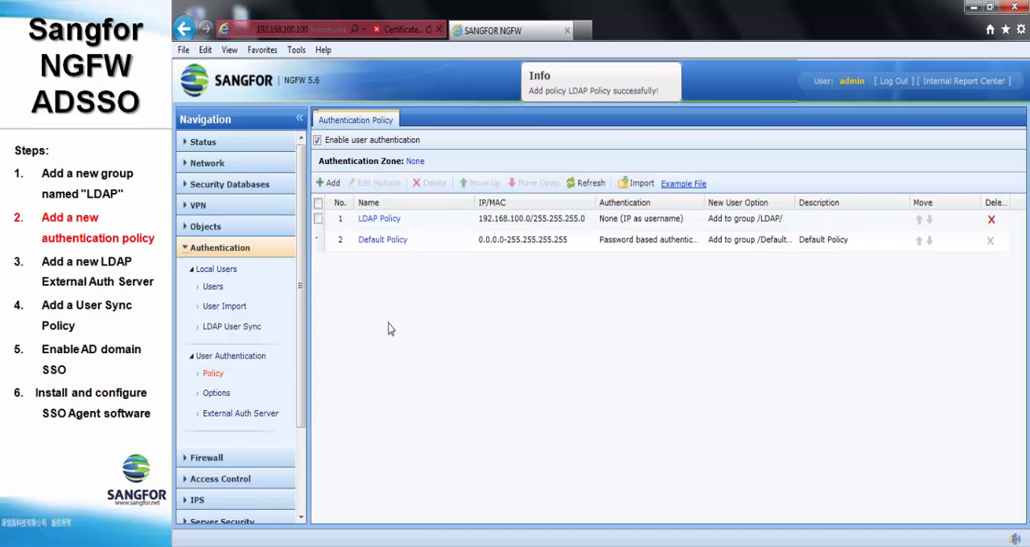
Add an LDAP server named 'LDAP Server' at 192.200.19.9 with base DN DC=sf,DC=com
left_click(240, 412)
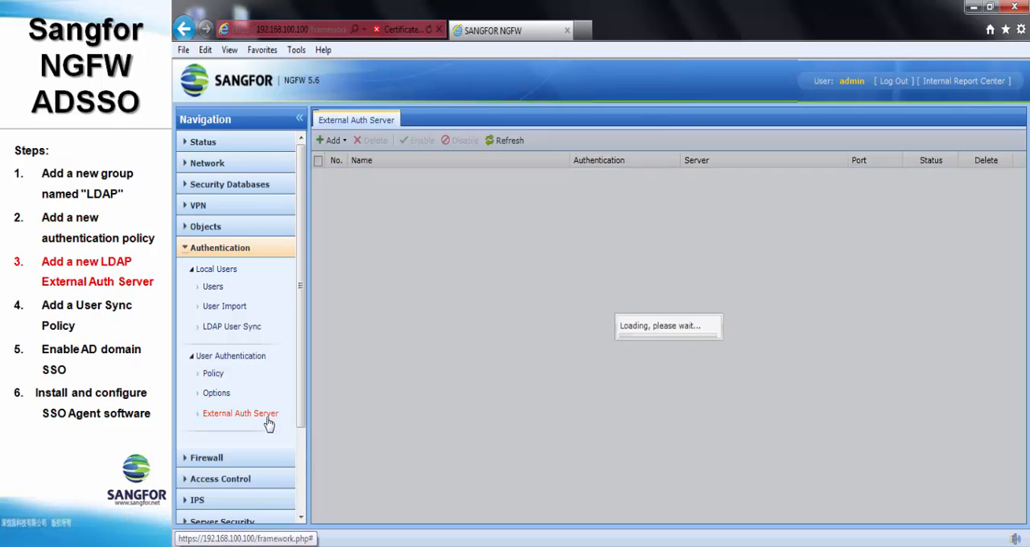
left_click(239, 414)
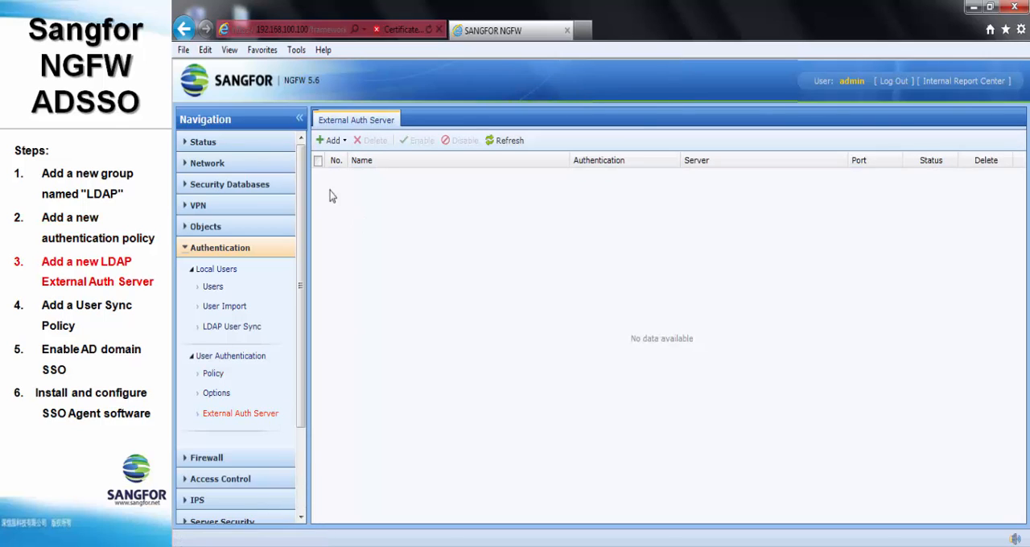
left_click(329, 140)
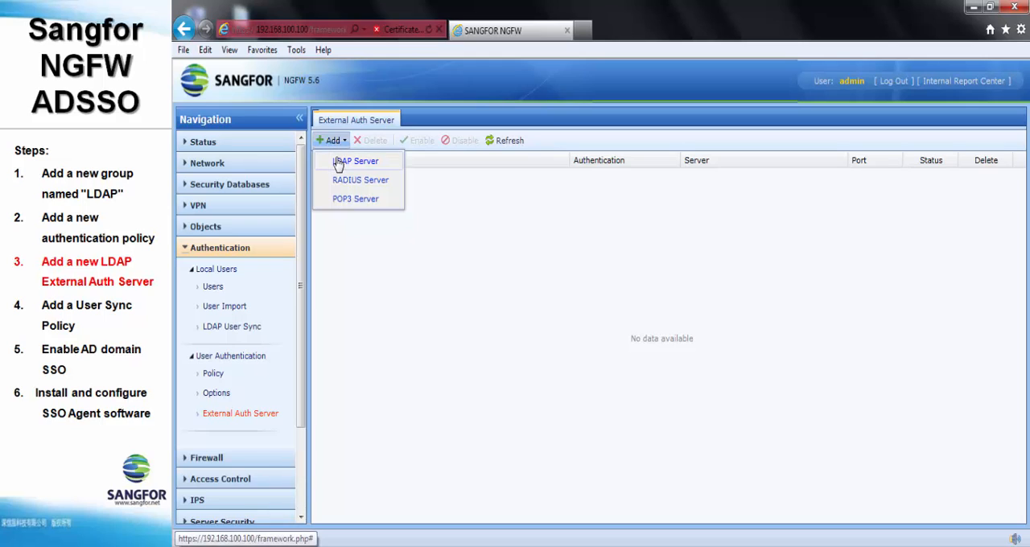
left_click(355, 160)
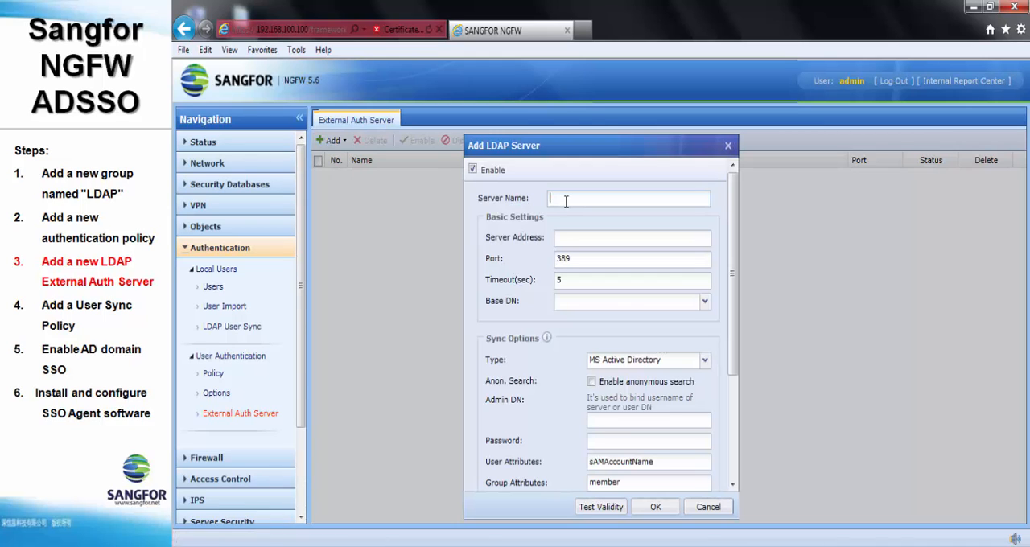
type("LDAP")
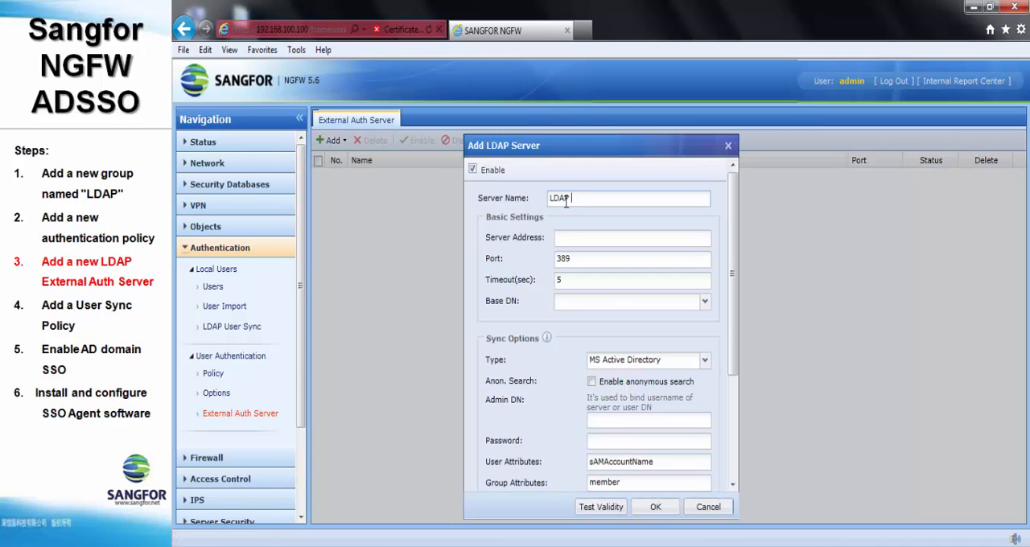
type("Server")
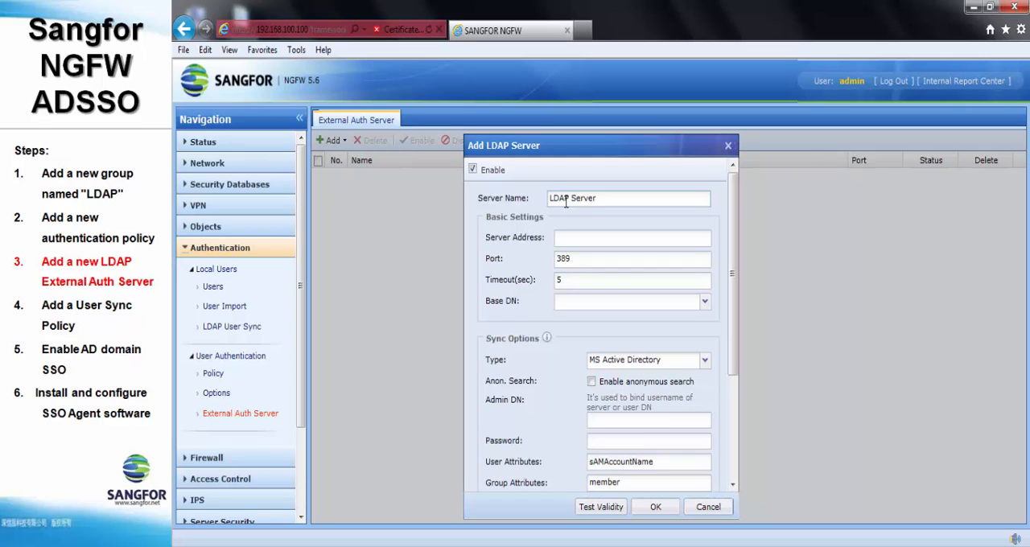
type("192.200.19.9")
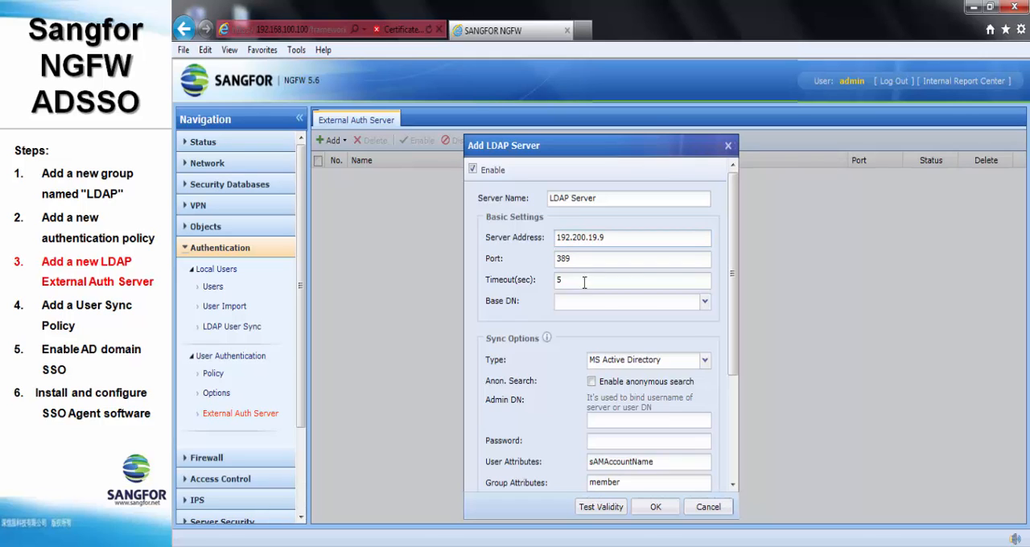
left_click(705, 300)
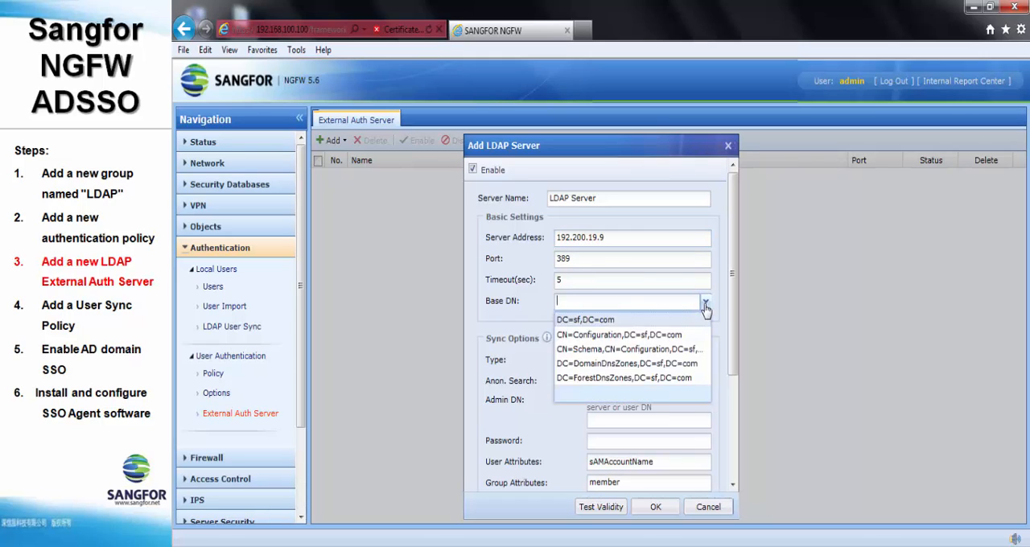
left_click(586, 319)
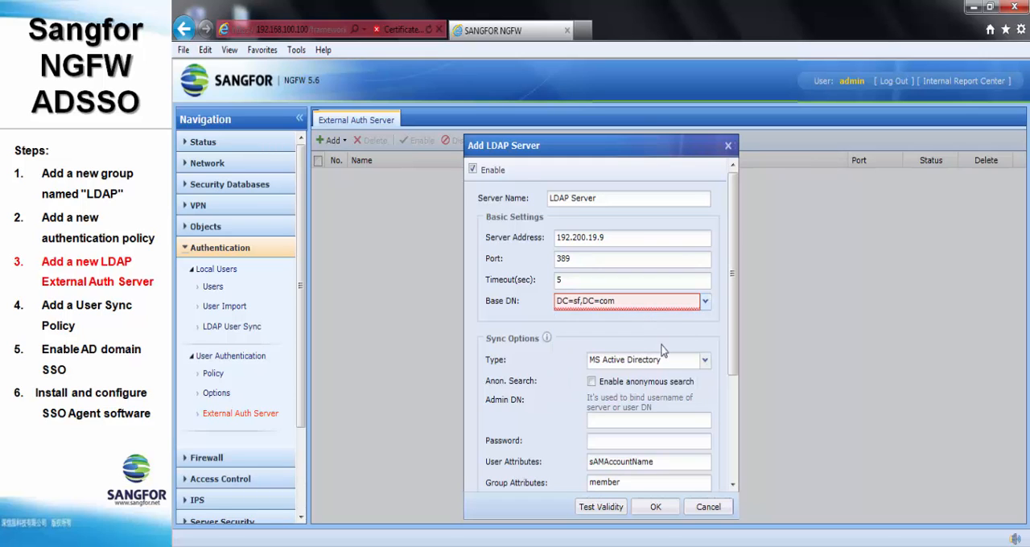
Set the directory type and administrator DN, pass the connection test, and save the server
left_click(704, 359)
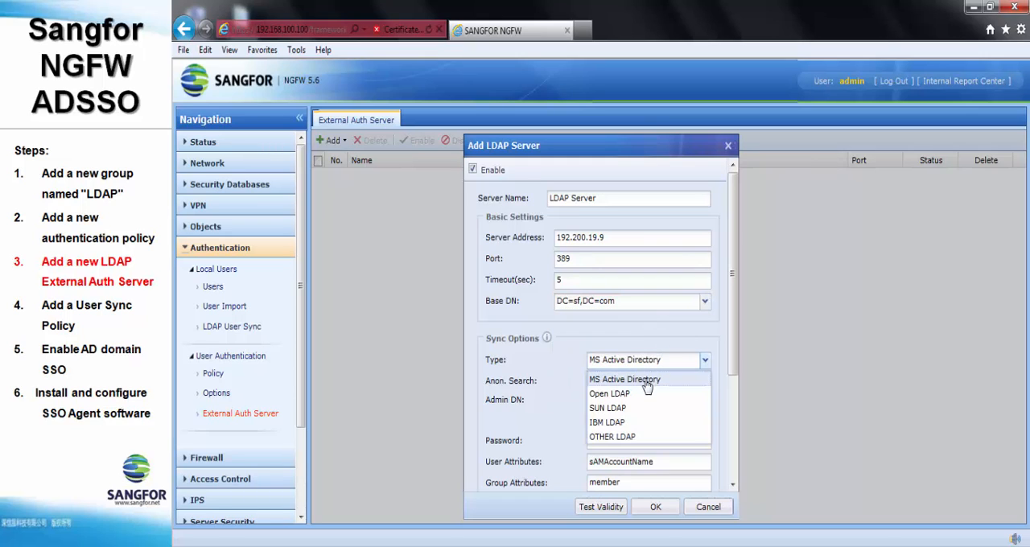
scroll("down", 3)
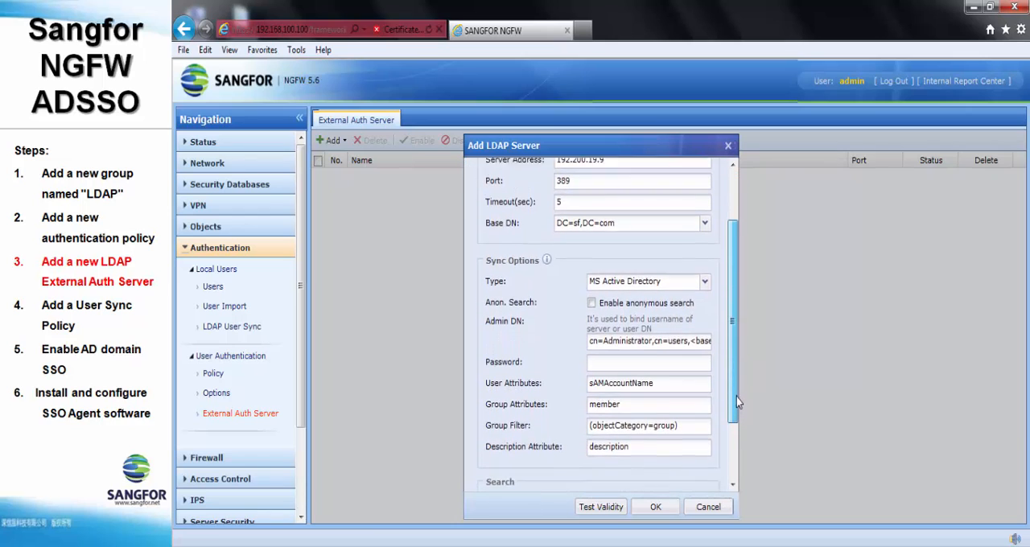
scroll("down", 3)
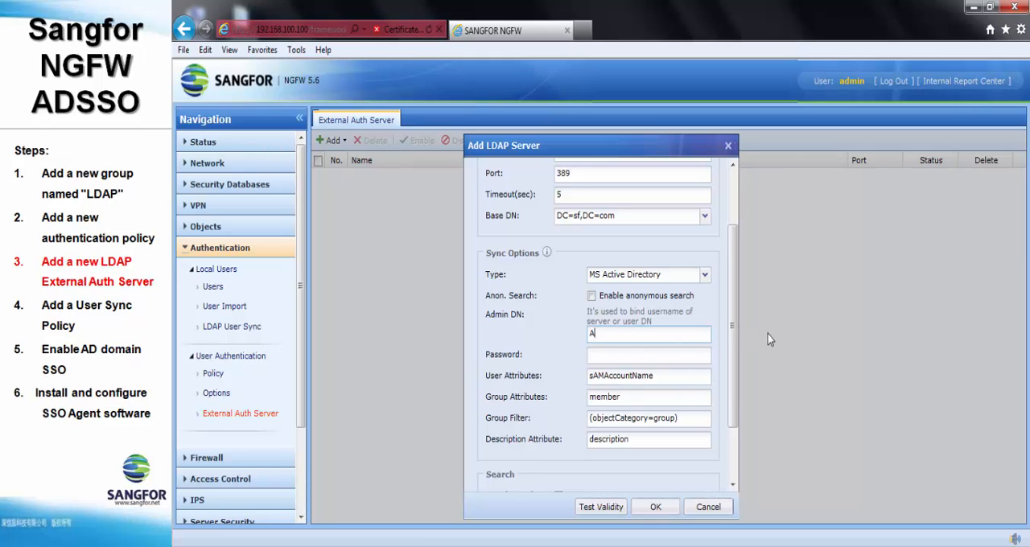
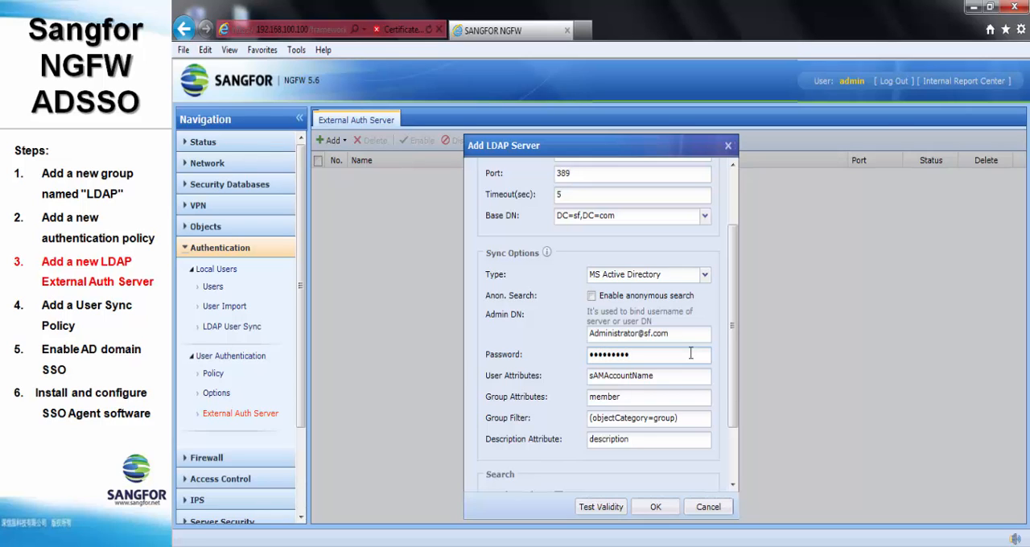
mouse_move(732, 411)
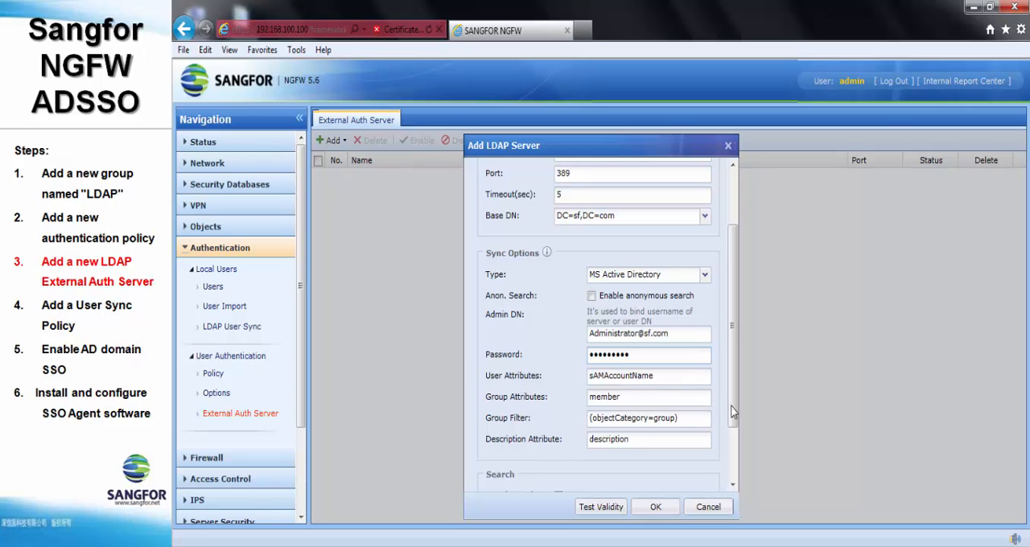
scroll("down", 3)
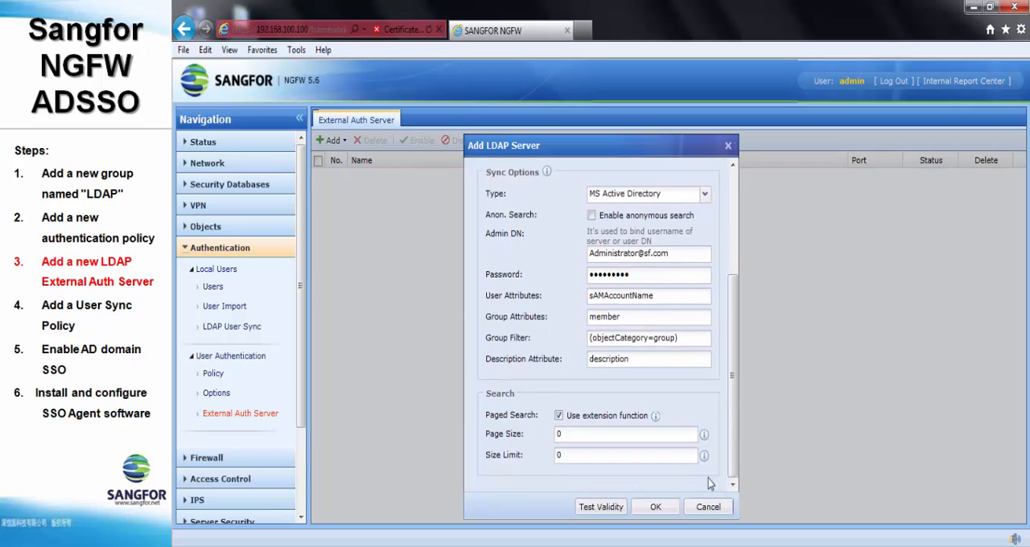
left_click(600, 507)
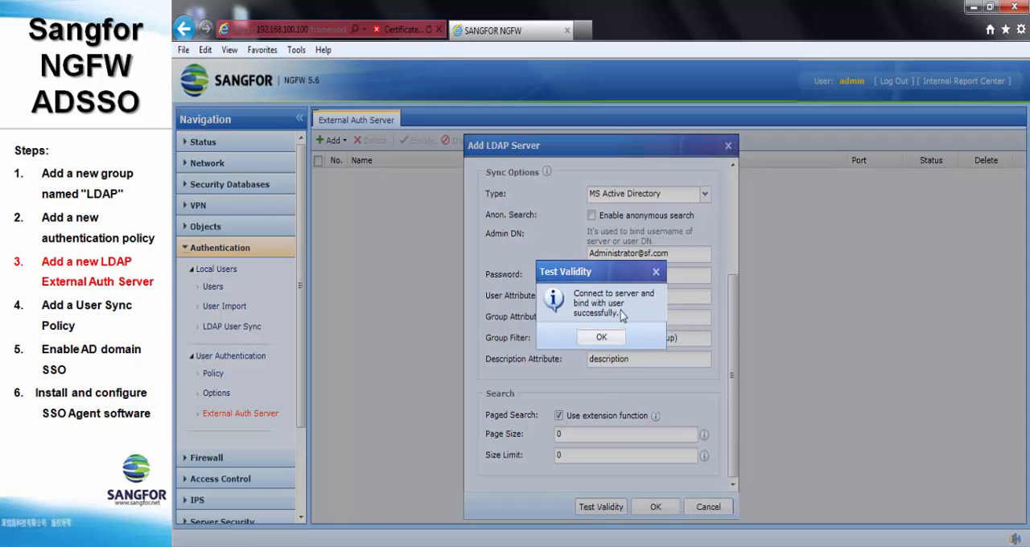
left_click(601, 337)
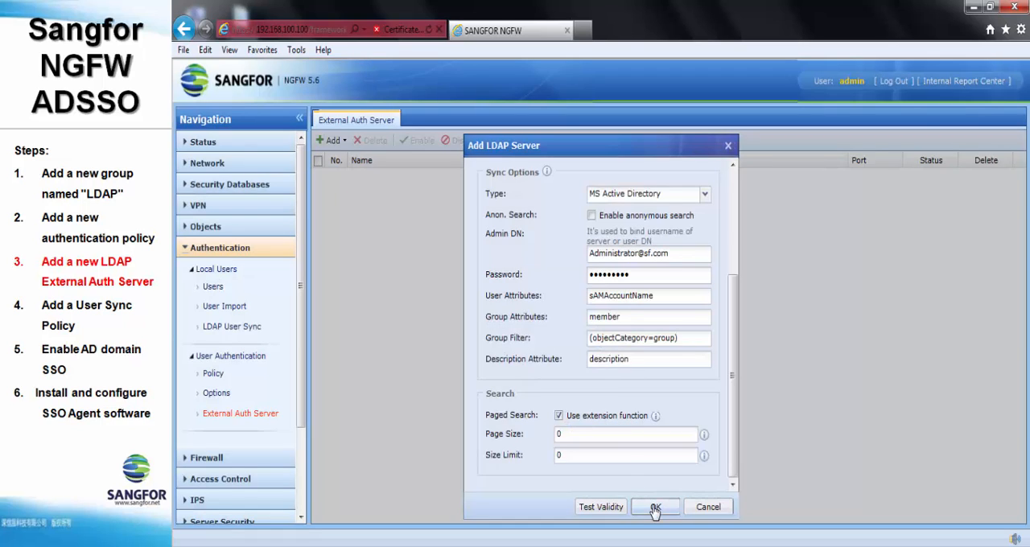
left_click(653, 507)
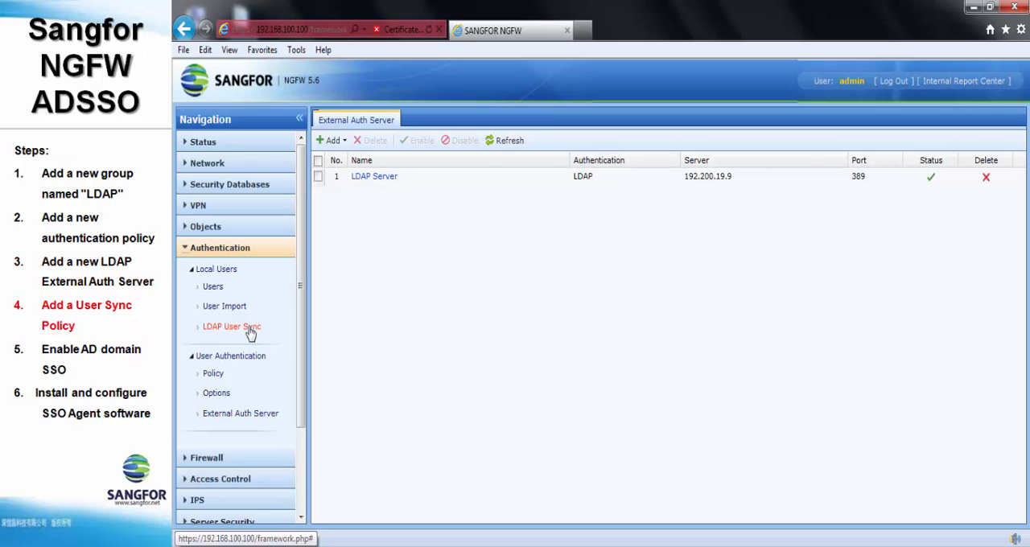
Start a user sync policy named LDAP SYNC using LDAP Server as its source
left_click(230, 326)
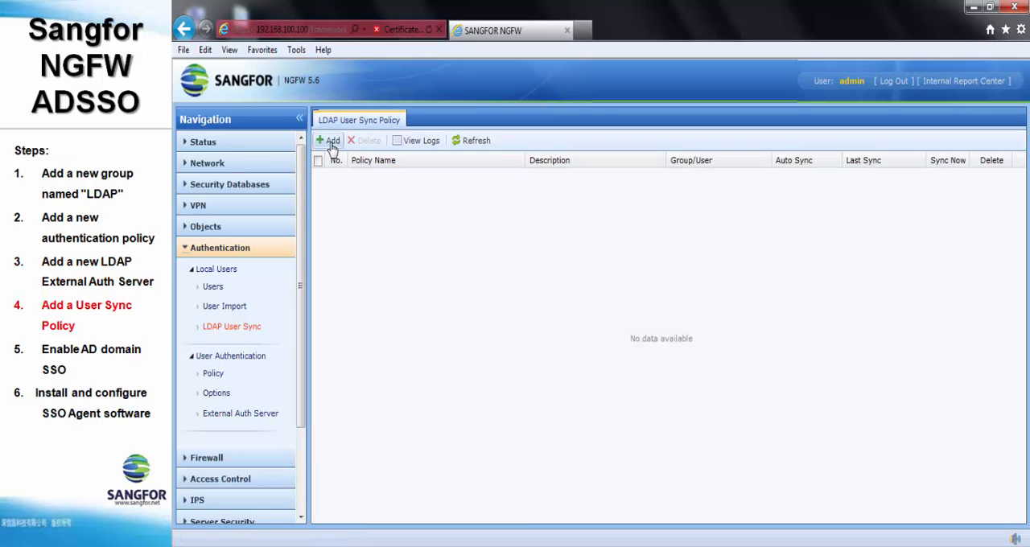
left_click(329, 140)
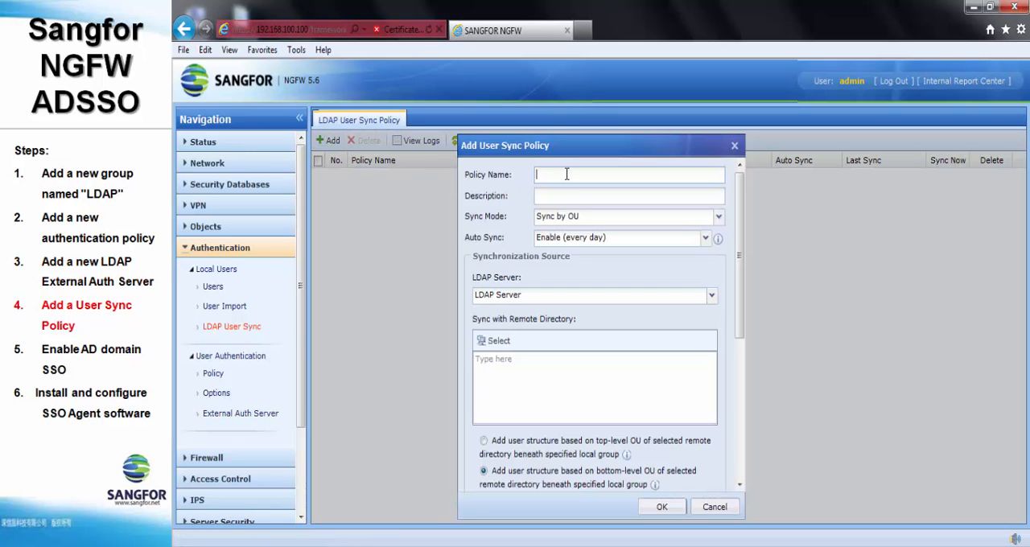
type("LDAP SYNC")
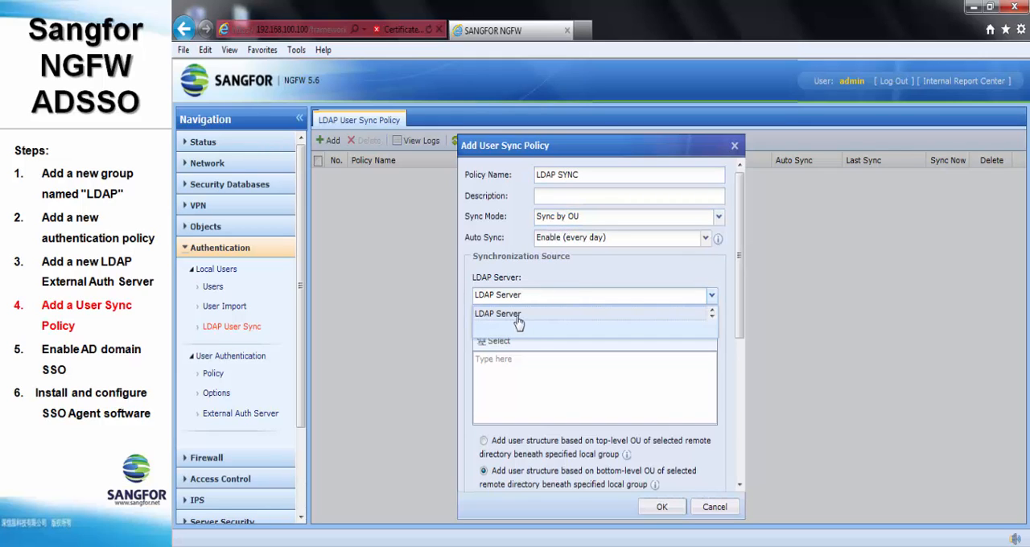
left_click(493, 341)
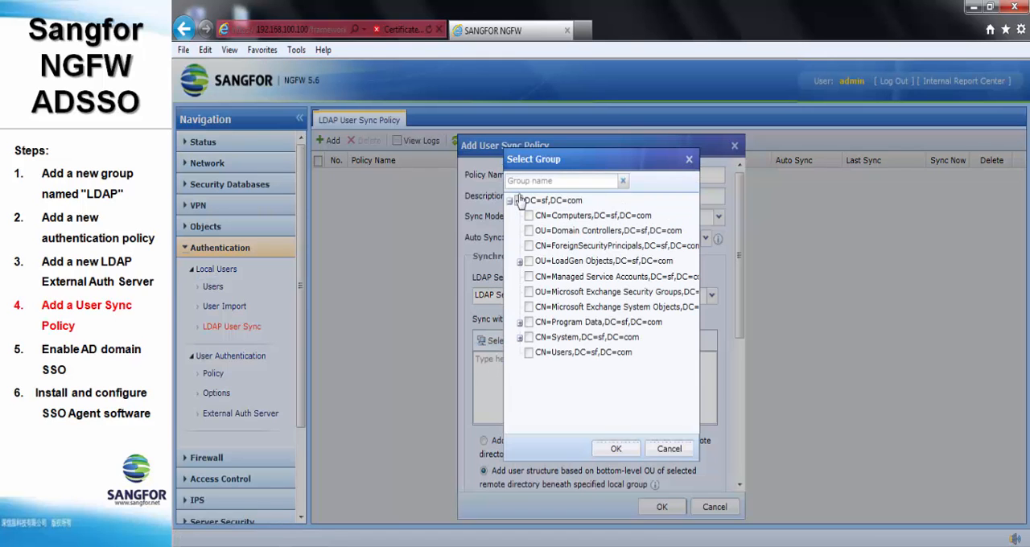
Sync DC=sf,DC=com and everything beneath it into /LDAP/, then save the policy
left_click(519, 200)
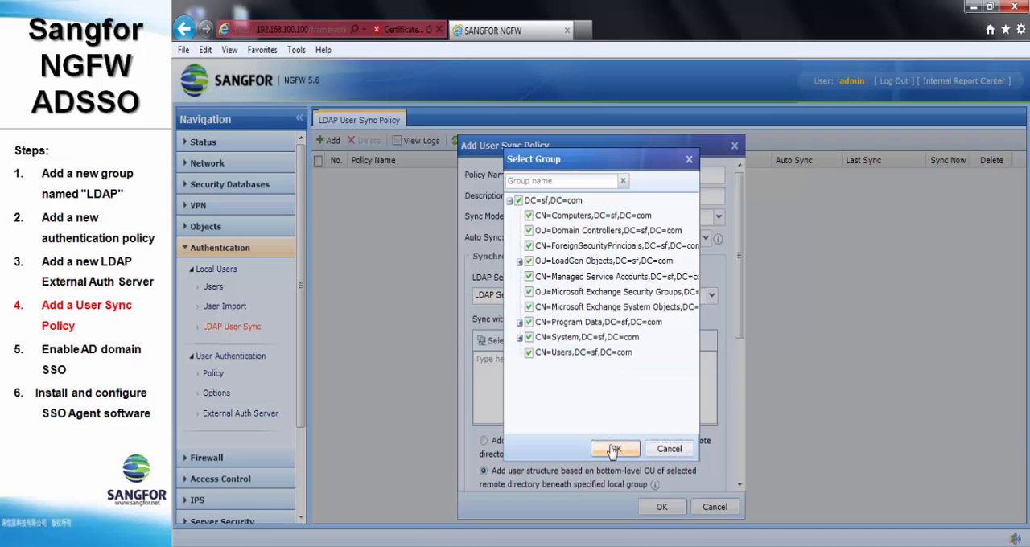
left_click(615, 448)
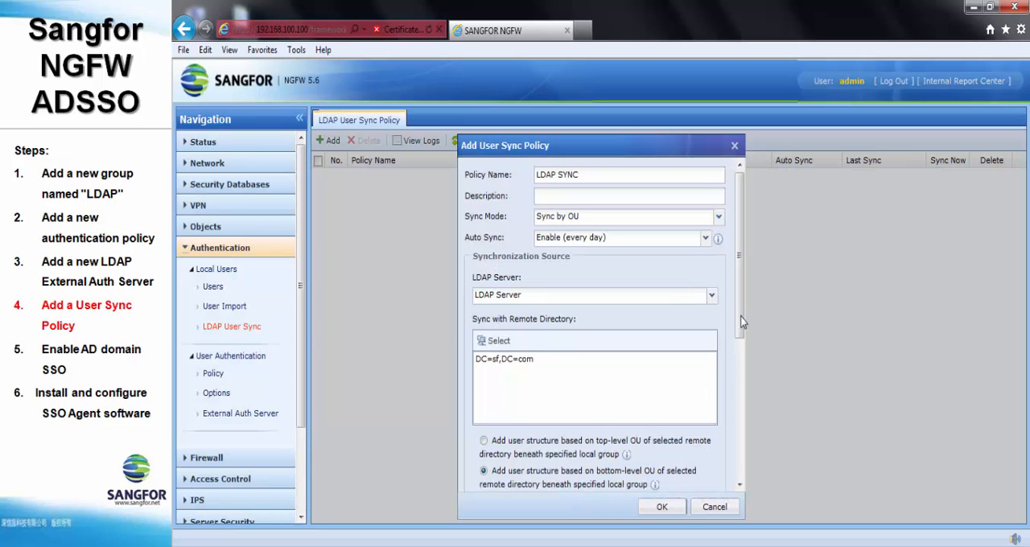
scroll("down", 3)
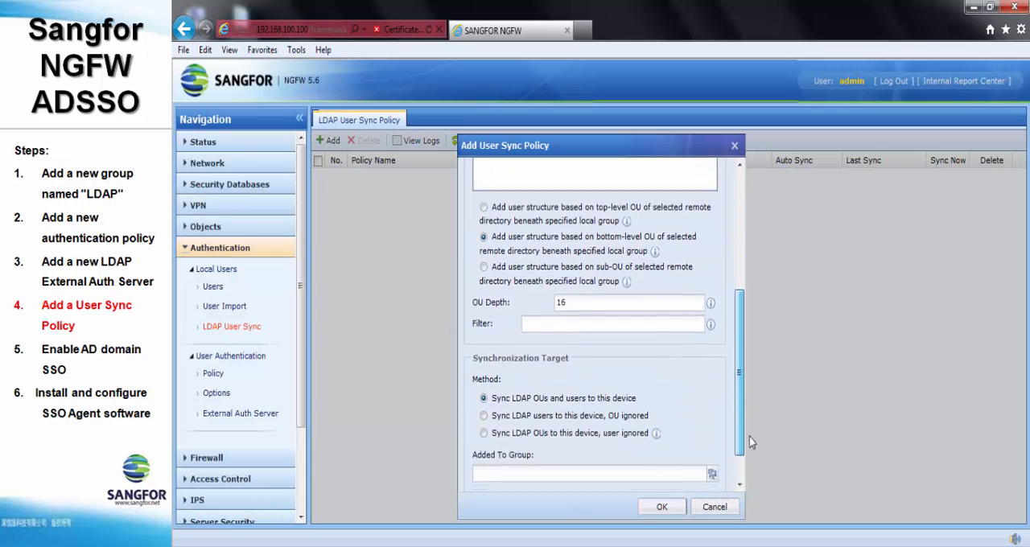
scroll("down", 3)
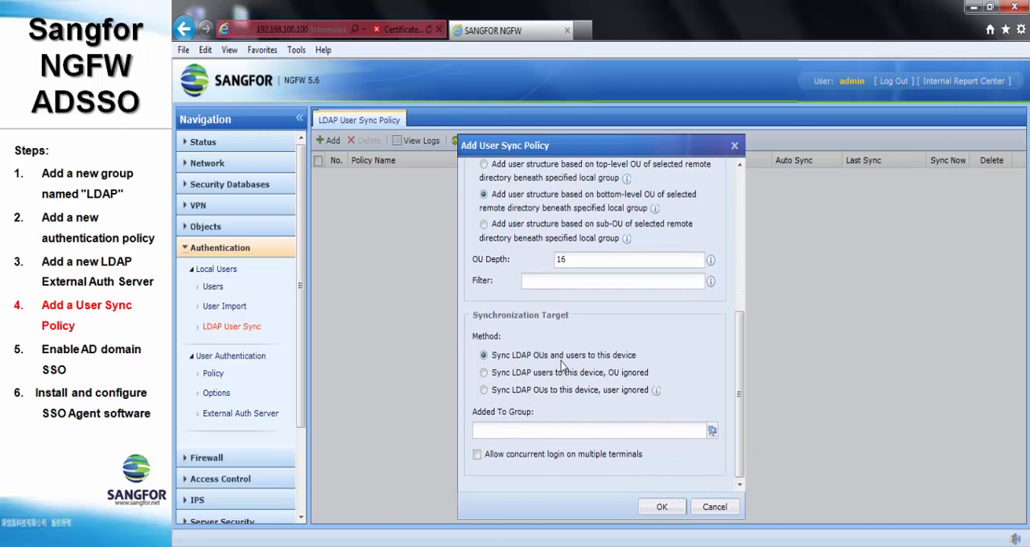
left_click(711, 430)
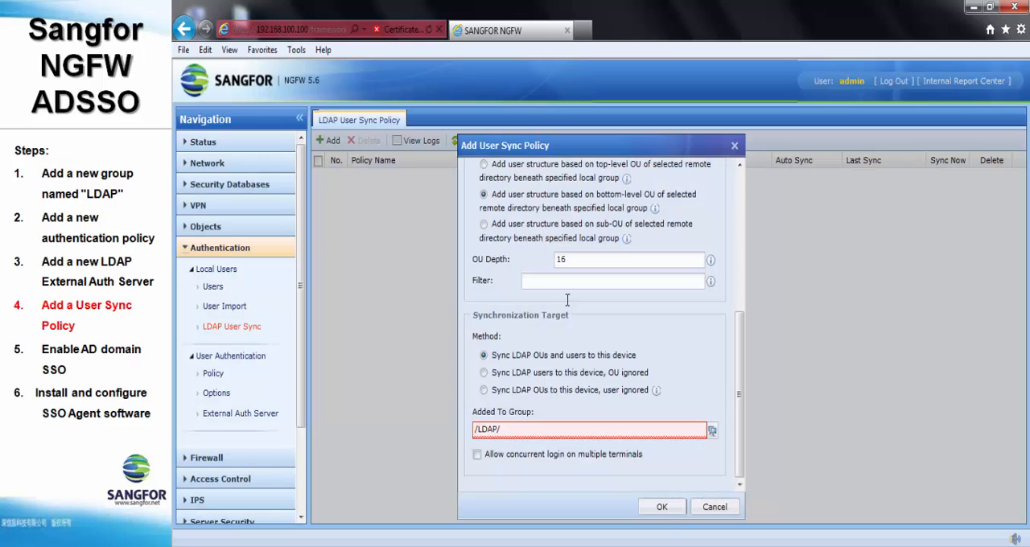
left_click(661, 506)
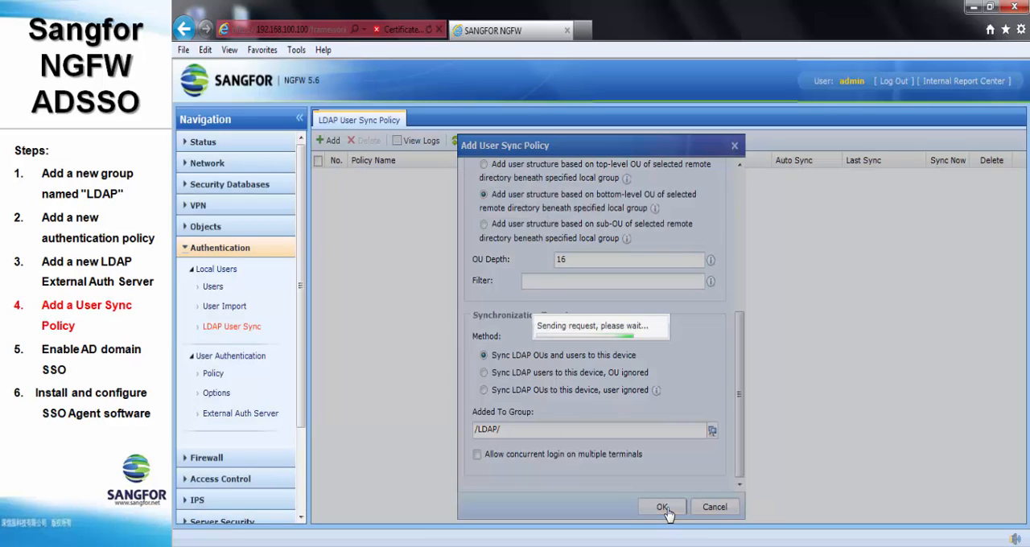
Run an immediate sync of LDAP-SYNC and refresh to confirm Last Sync shows success
left_click(662, 506)
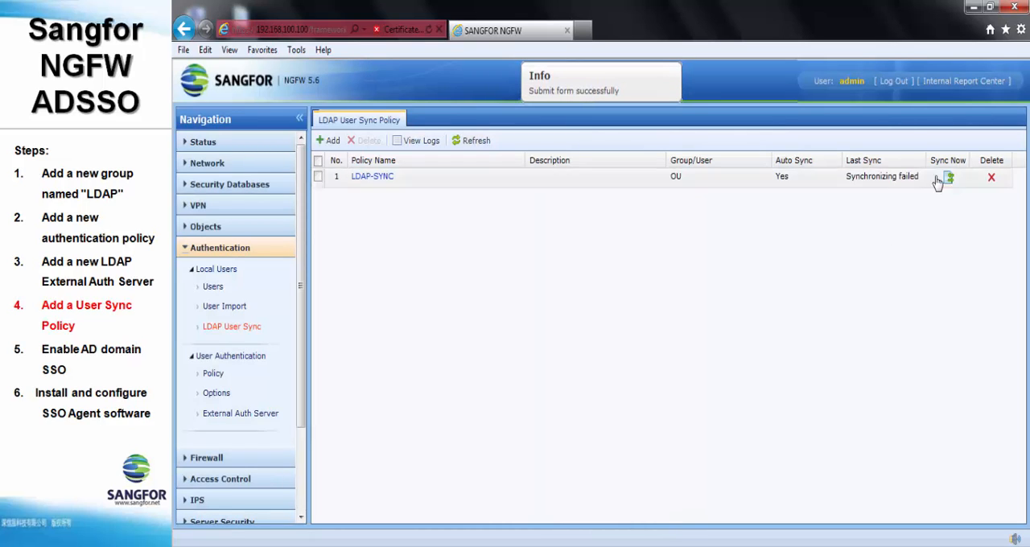
left_click(947, 177)
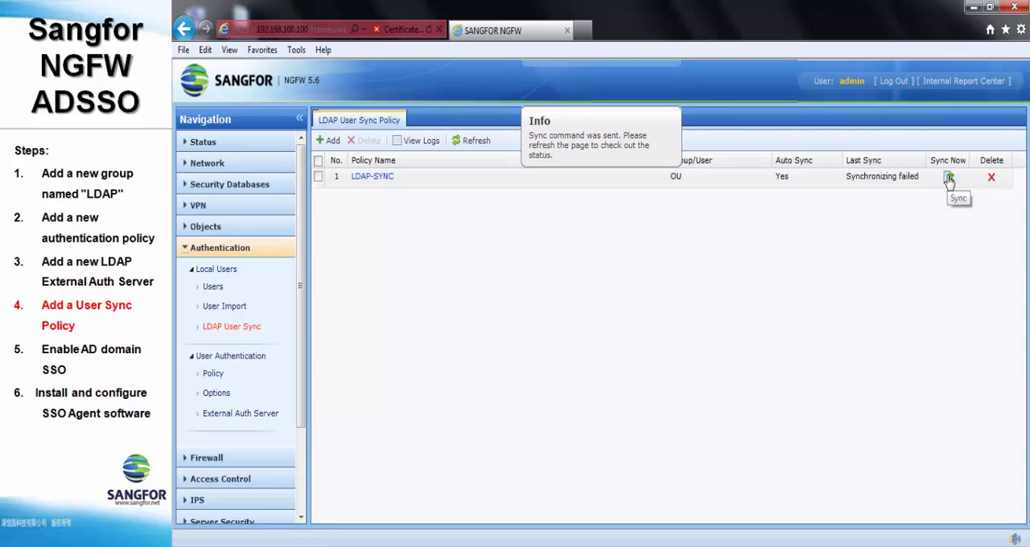
left_click(470, 140)
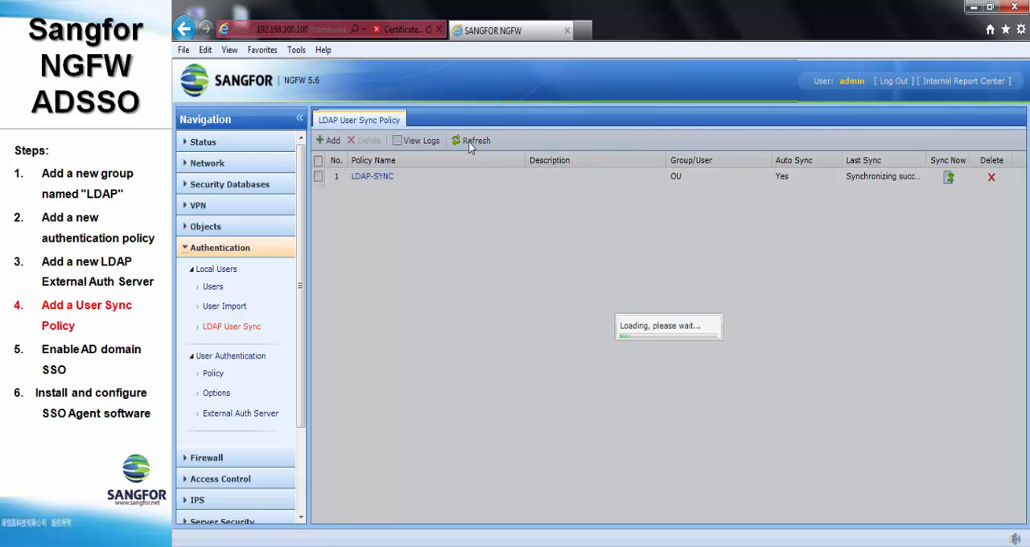
left_click(476, 140)
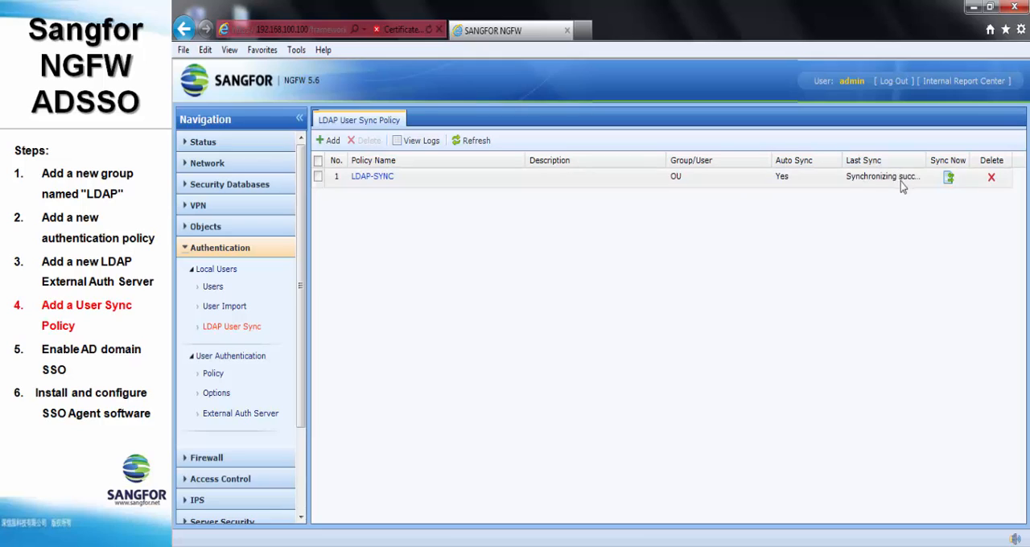
mouse_move(755, 255)
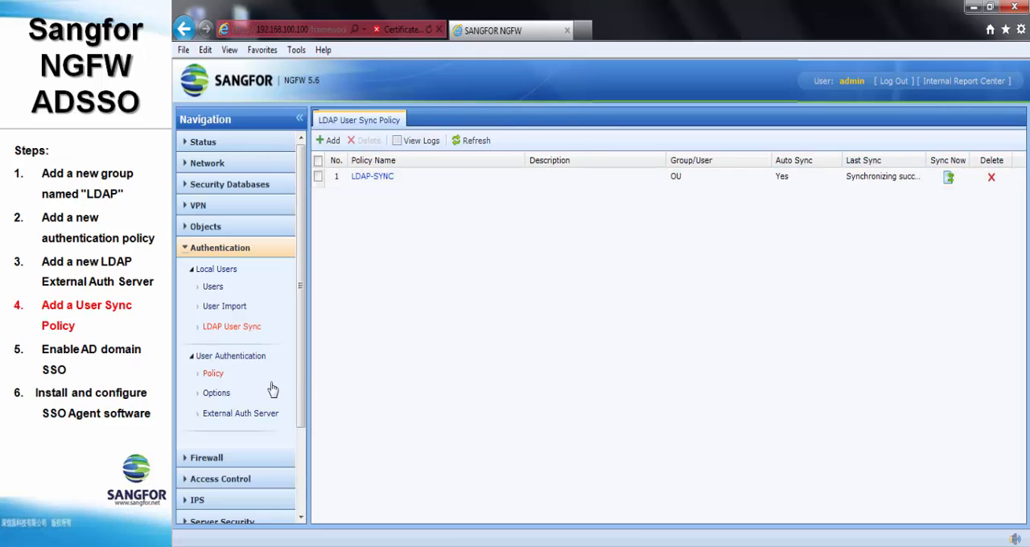
Turn on client-side domain SSO with the logon script option and shared key, and save
left_click(216, 393)
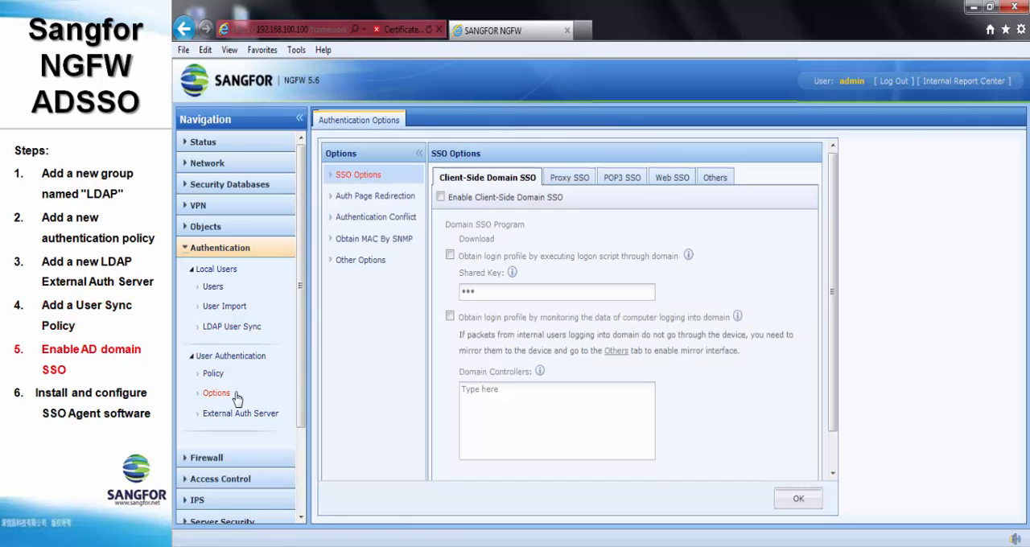
mouse_move(386, 185)
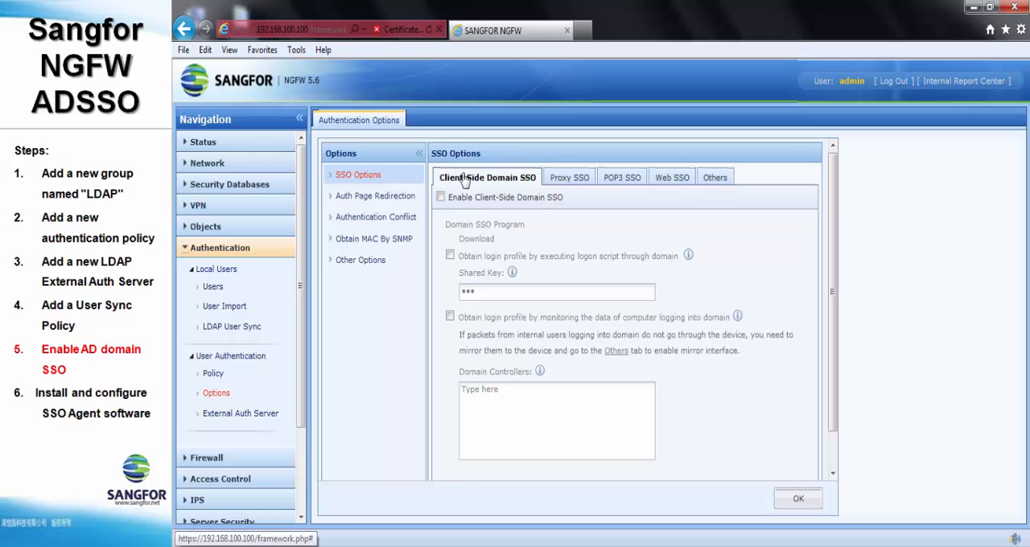
left_click(440, 197)
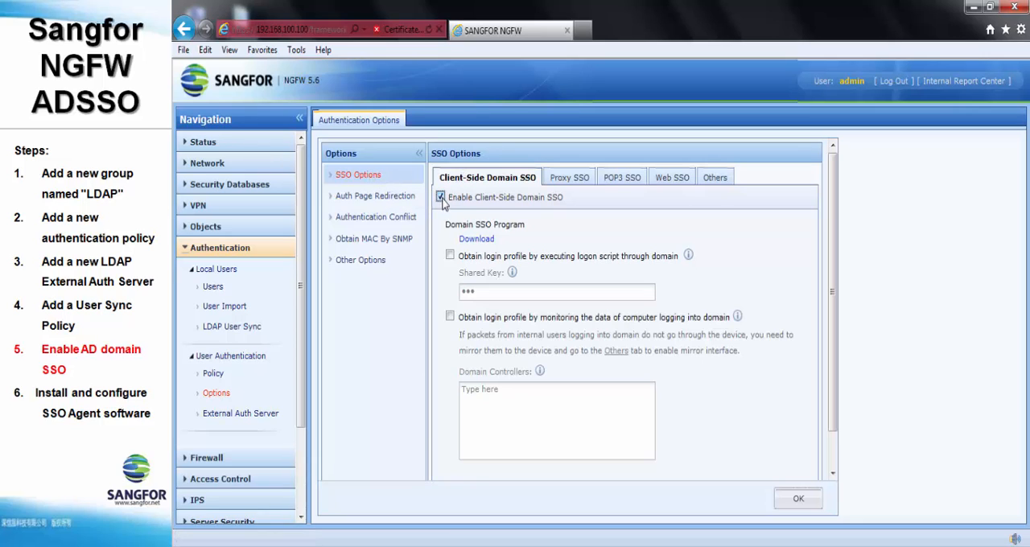
left_click(449, 255)
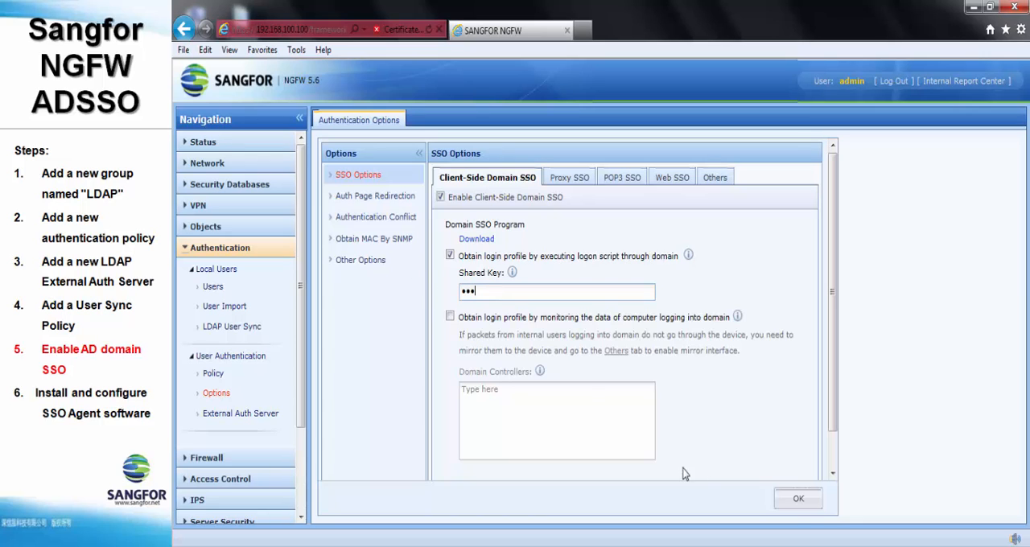
left_click(797, 499)
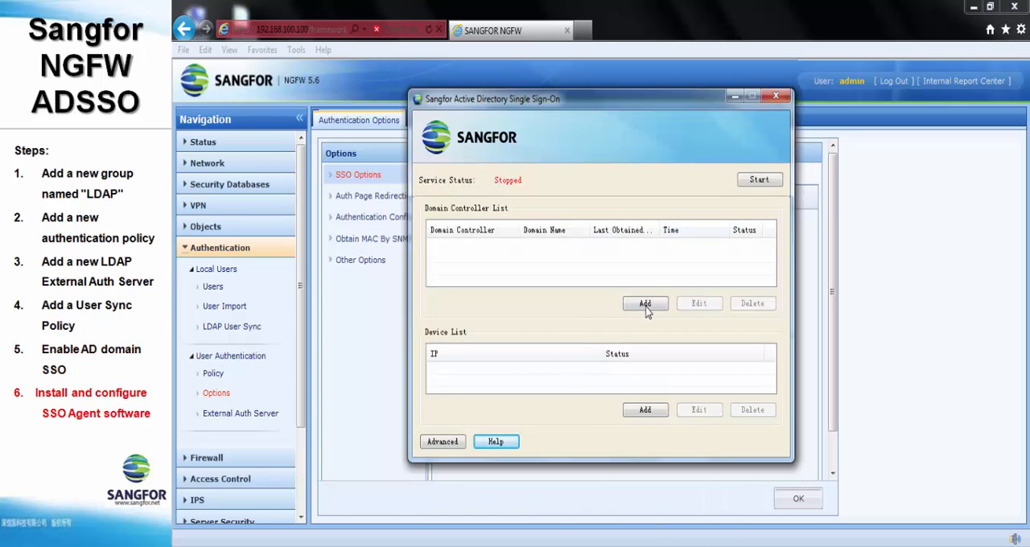
Add domain controller 192.200.19.9 for sf.com with DNS server, account and password
left_click(644, 303)
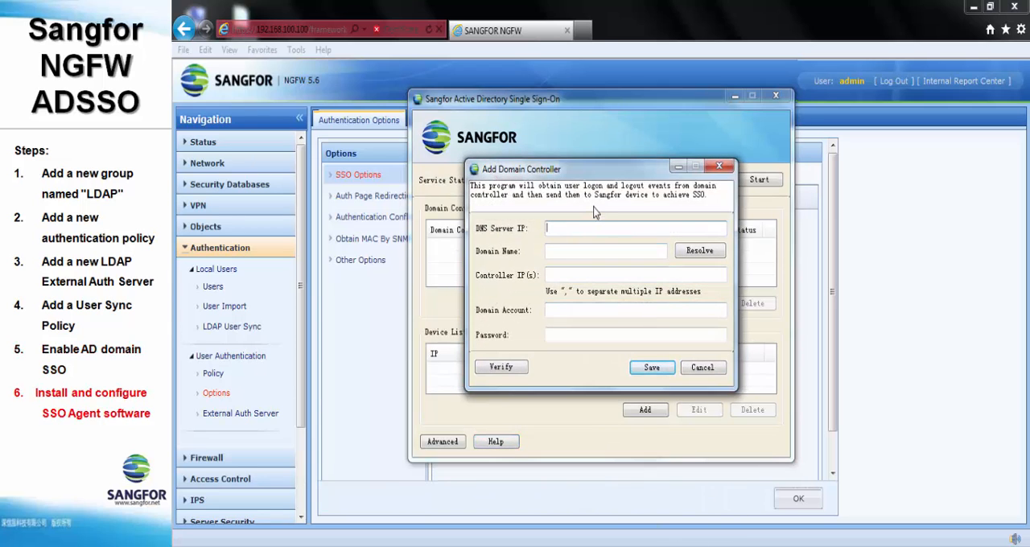
type("192.1")
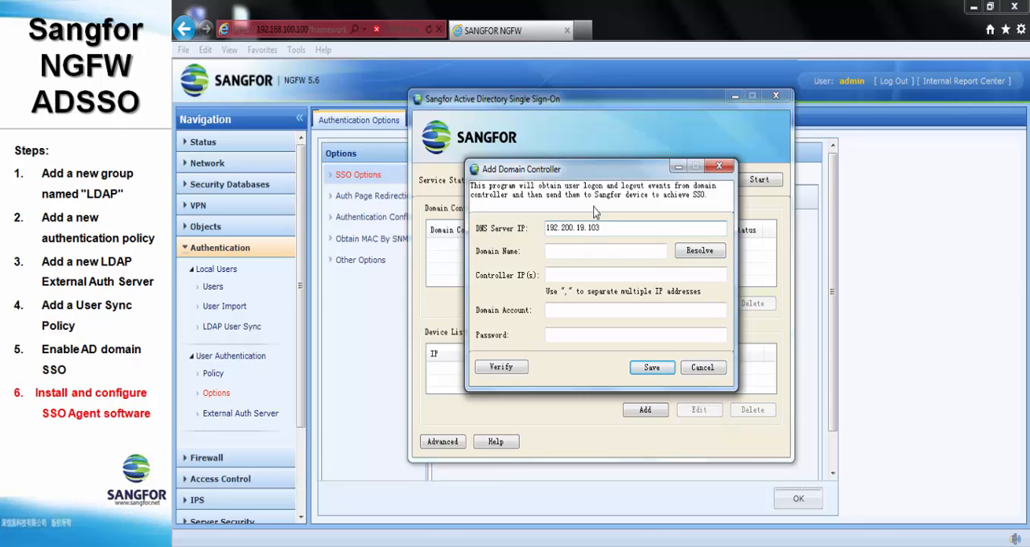
left_click(605, 250)
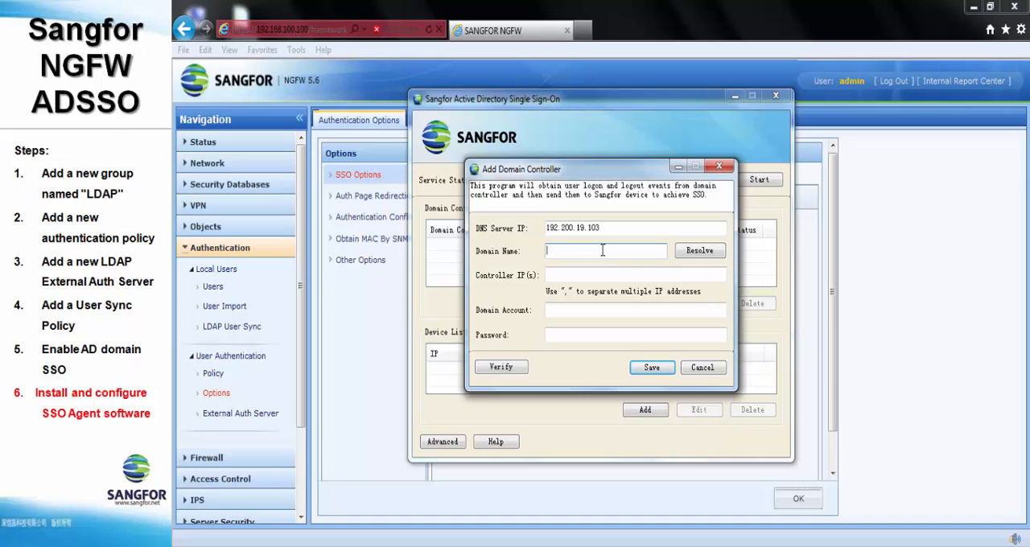
type("sf.com")
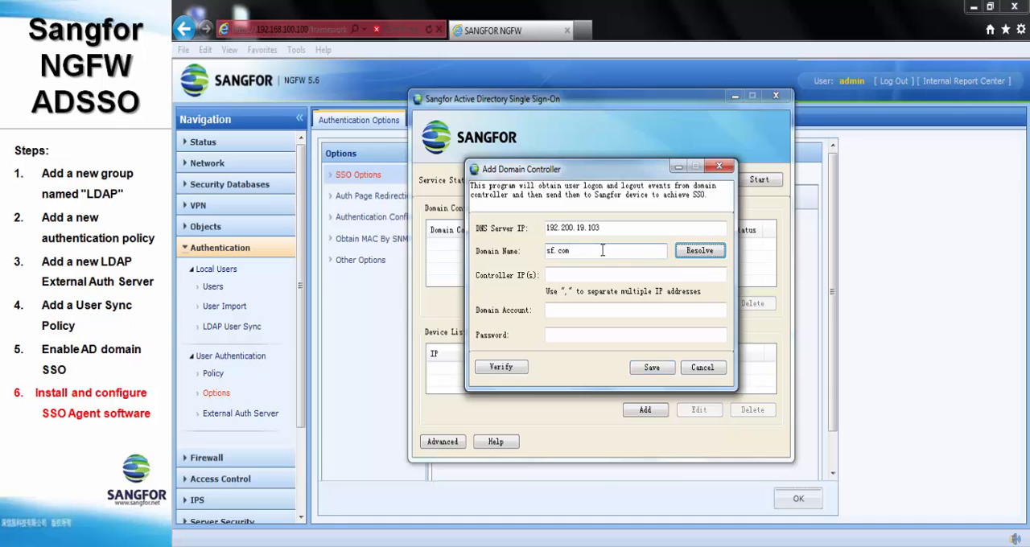
type("1")
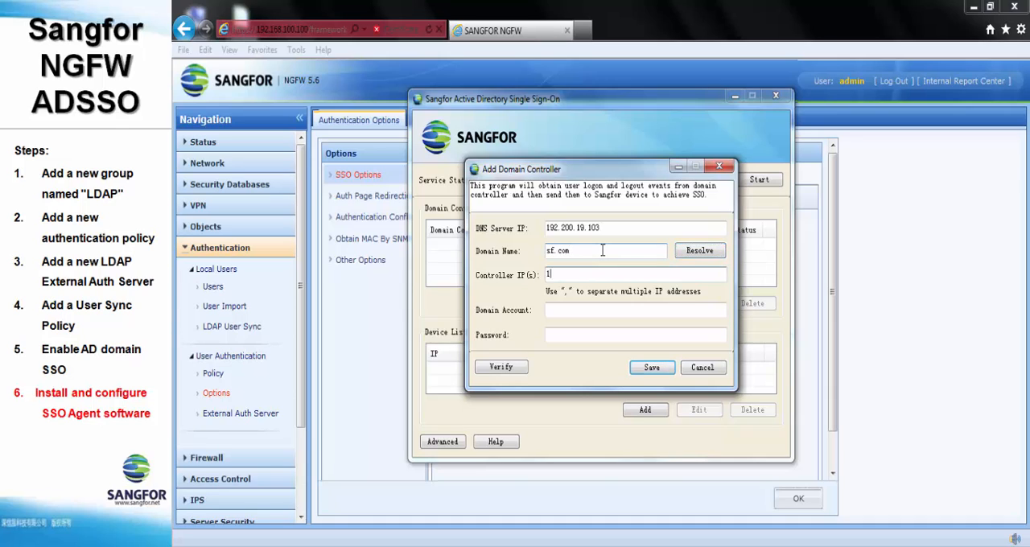
type("192.200.19.9")
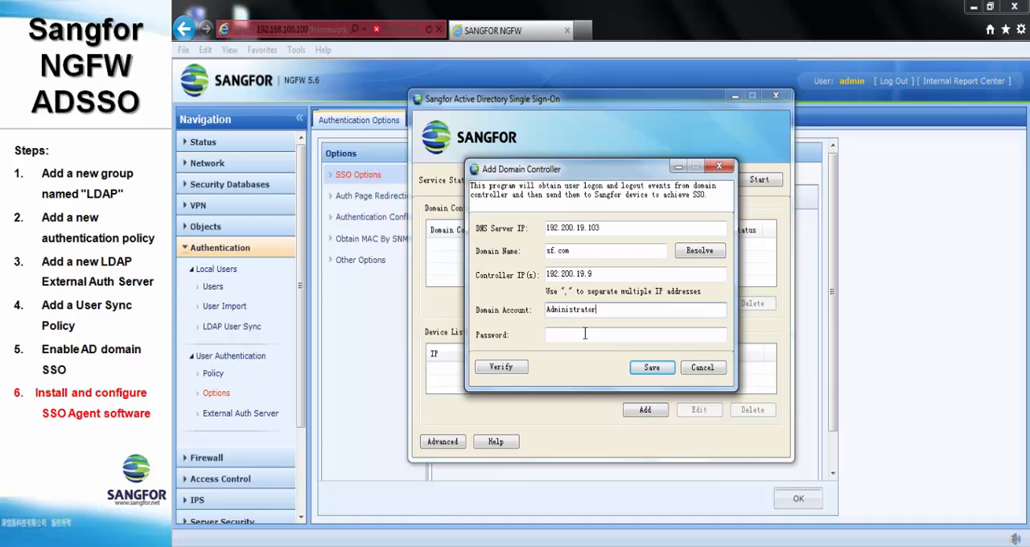
type("●●●")
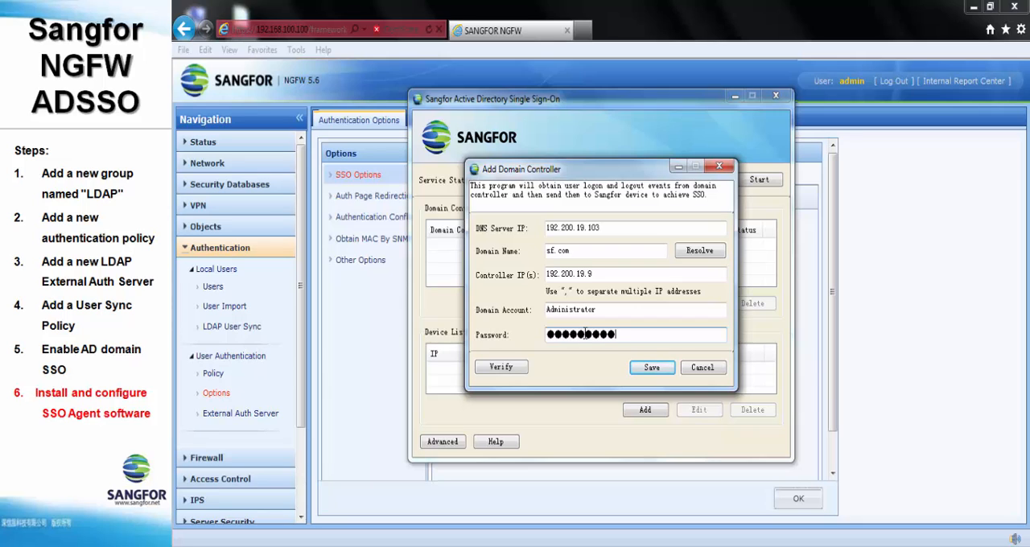
left_click(652, 367)
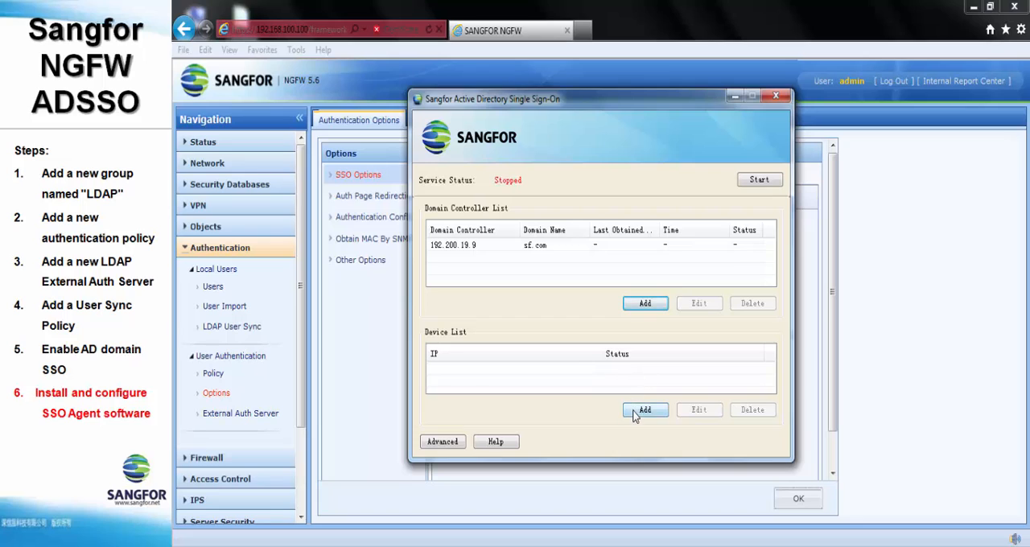
Add firewall device 192.168.100.100 with its shared key
left_click(644, 410)
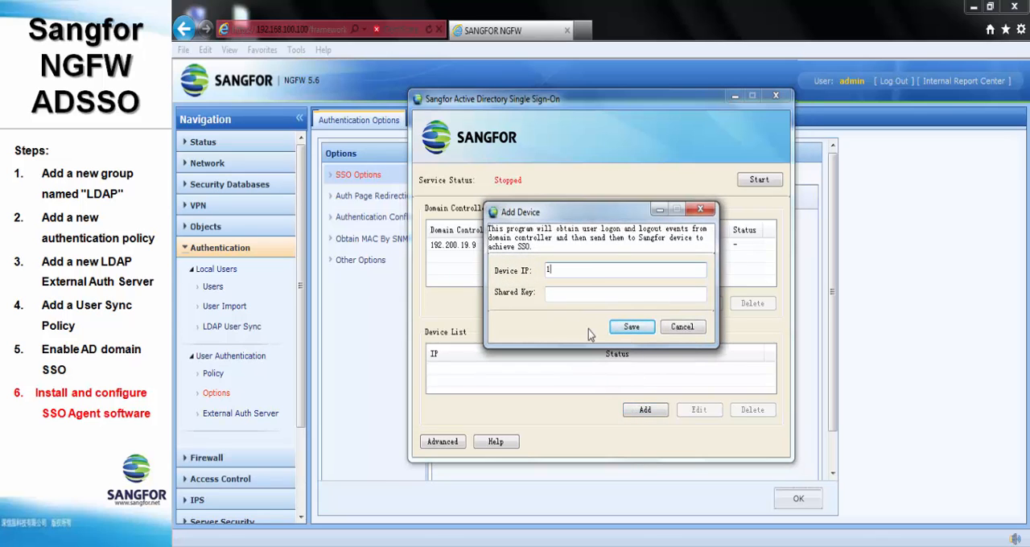
type("92.168.100.100")
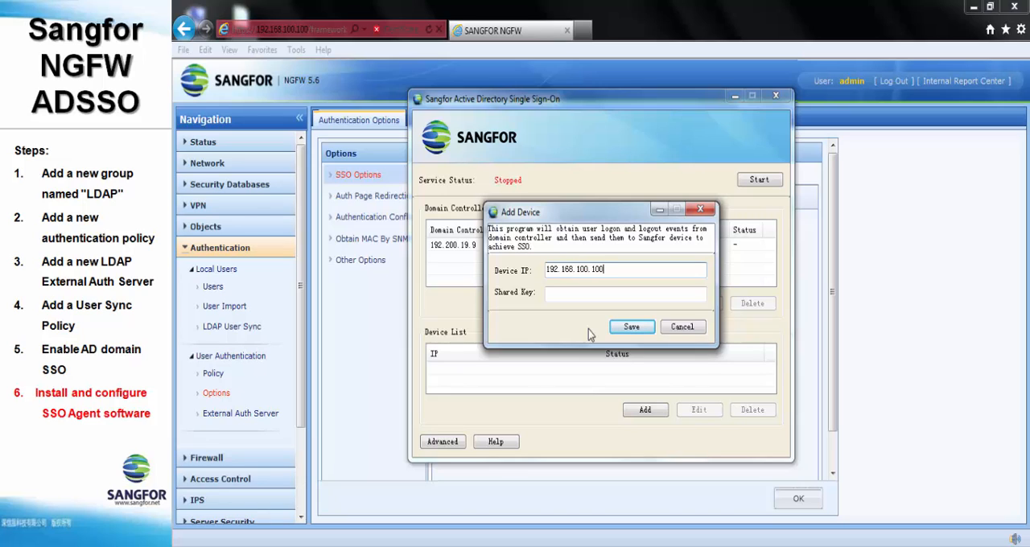
type("••")
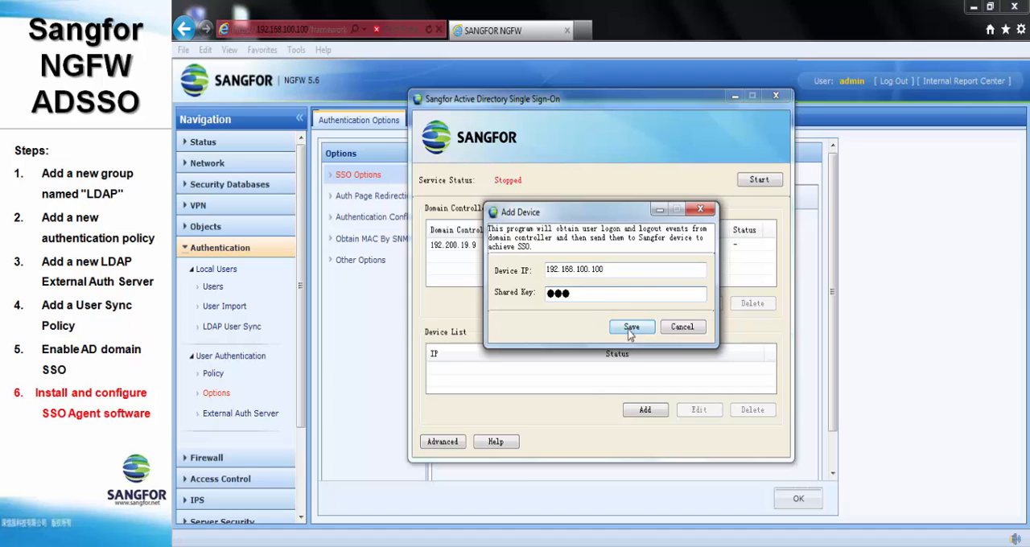
left_click(631, 327)
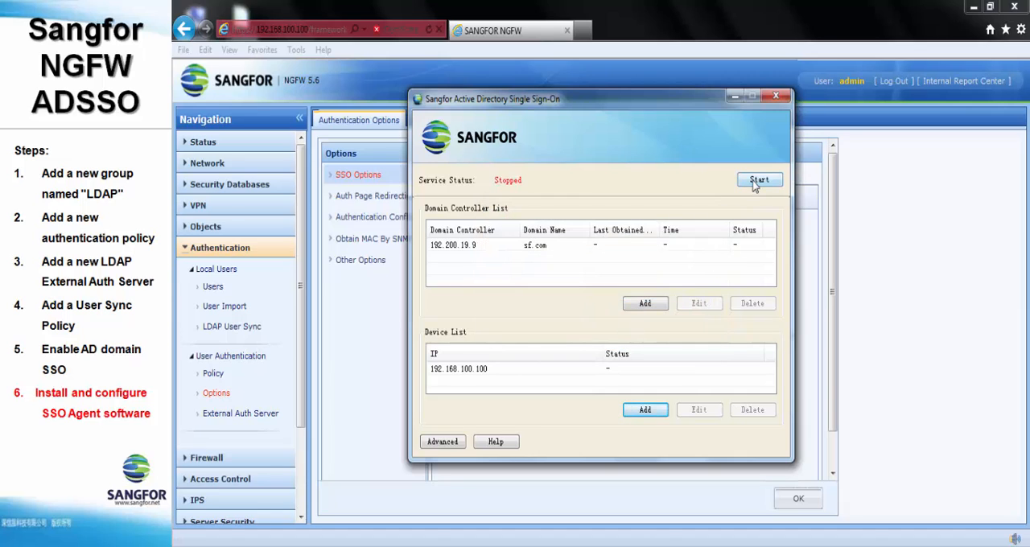
Start the single sign-on agent service
left_click(758, 179)
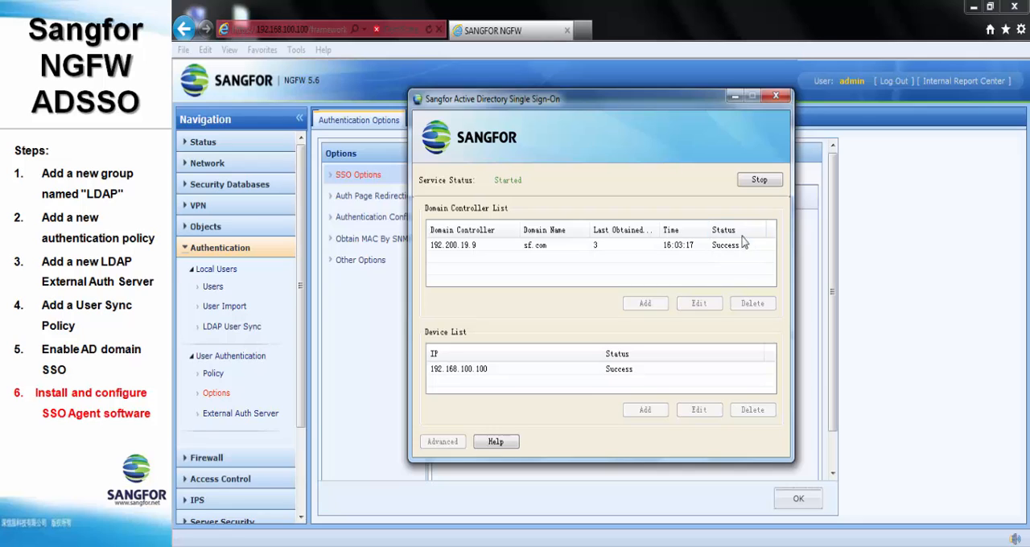
mouse_move(634, 383)
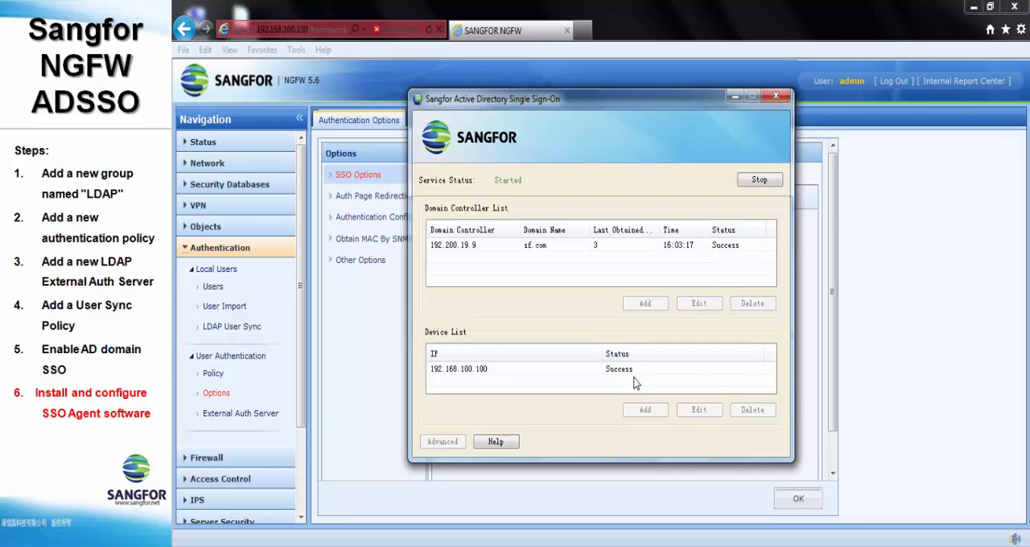
mouse_move(599, 406)
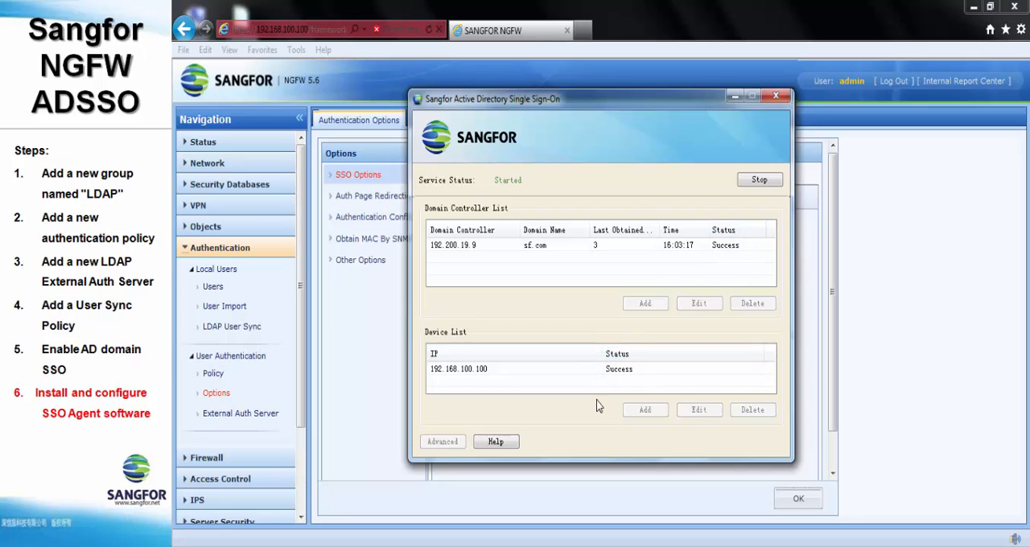